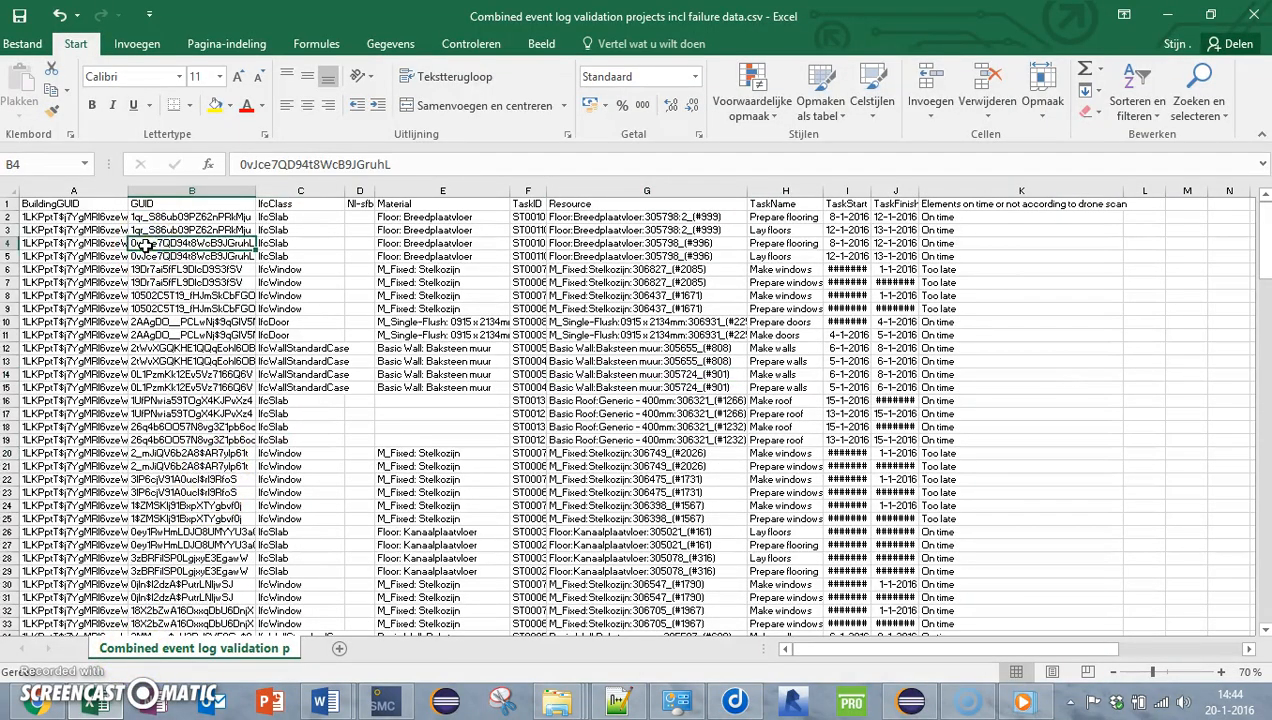
Inspect GUID, Resource and Prepare flooring task values of floor elements in the log table
click(192, 230)
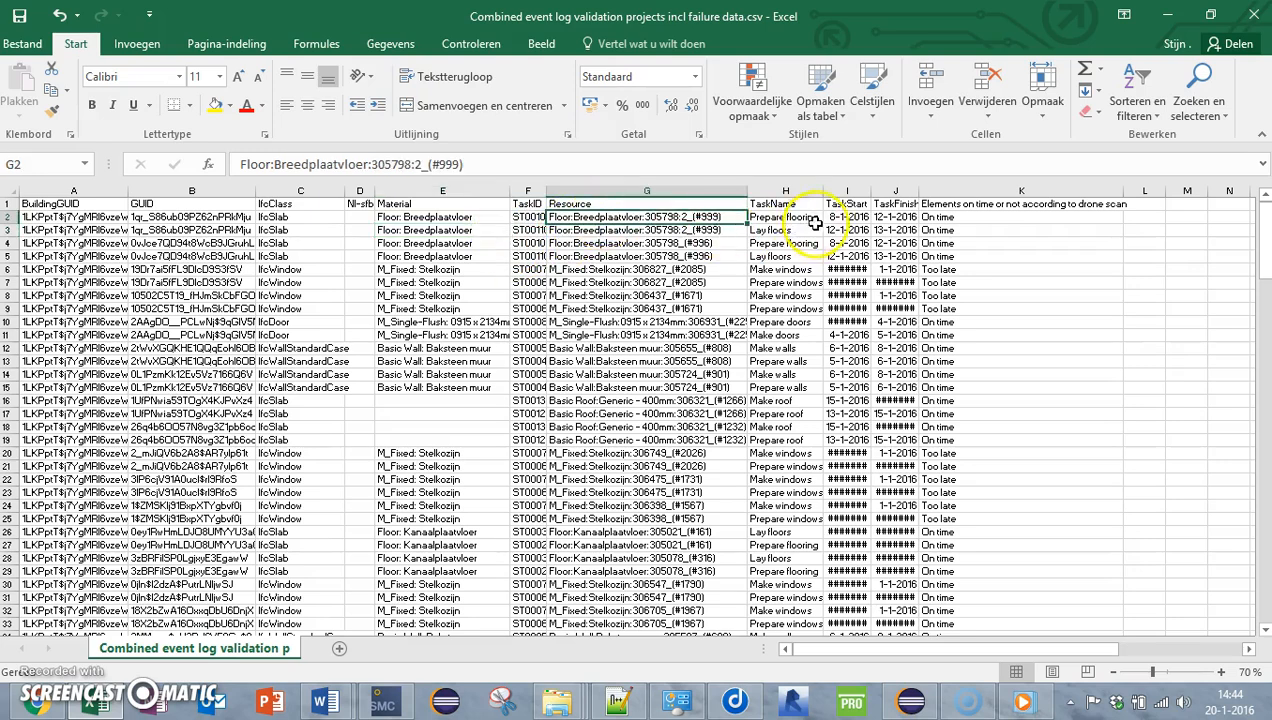
click(784, 216)
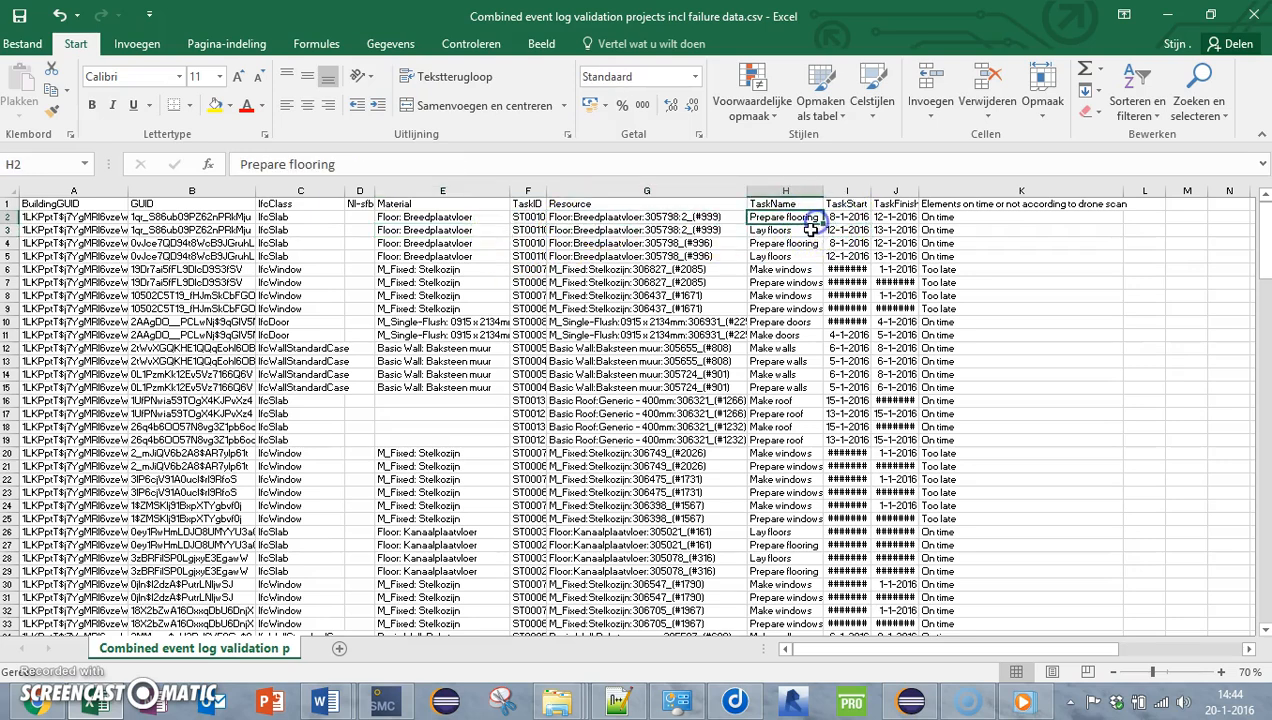
click(646, 256)
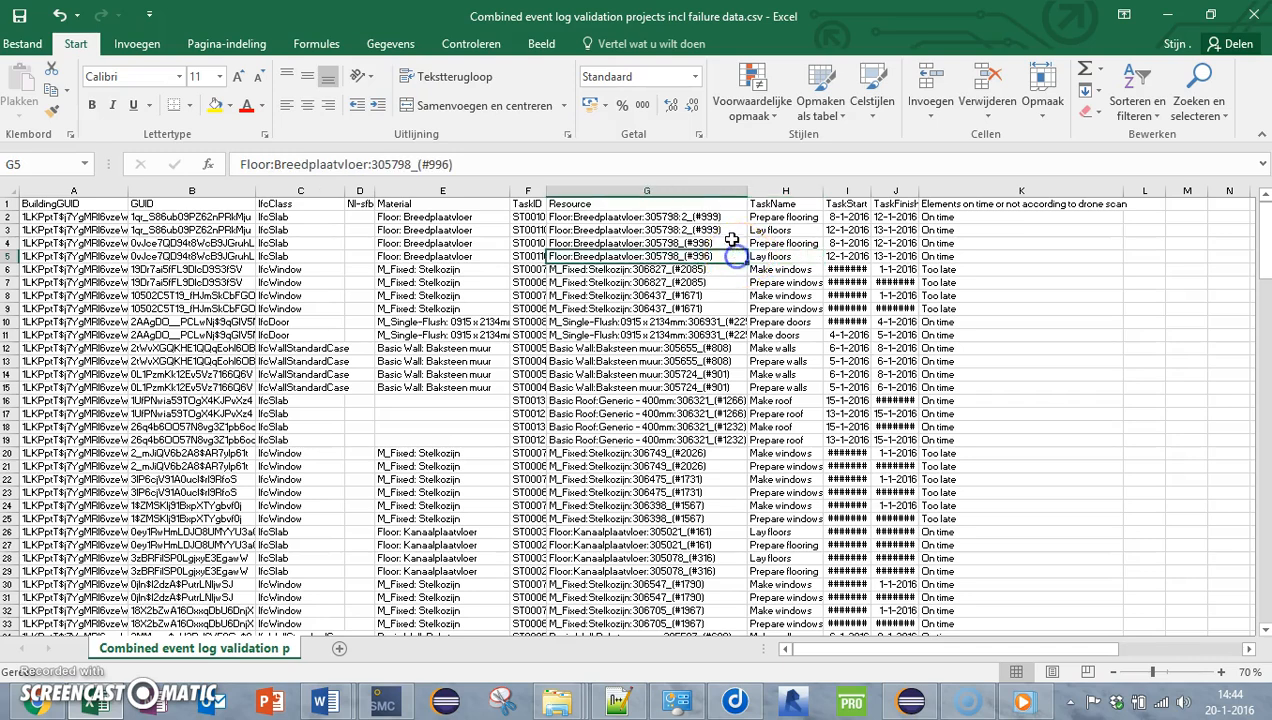
click(648, 244)
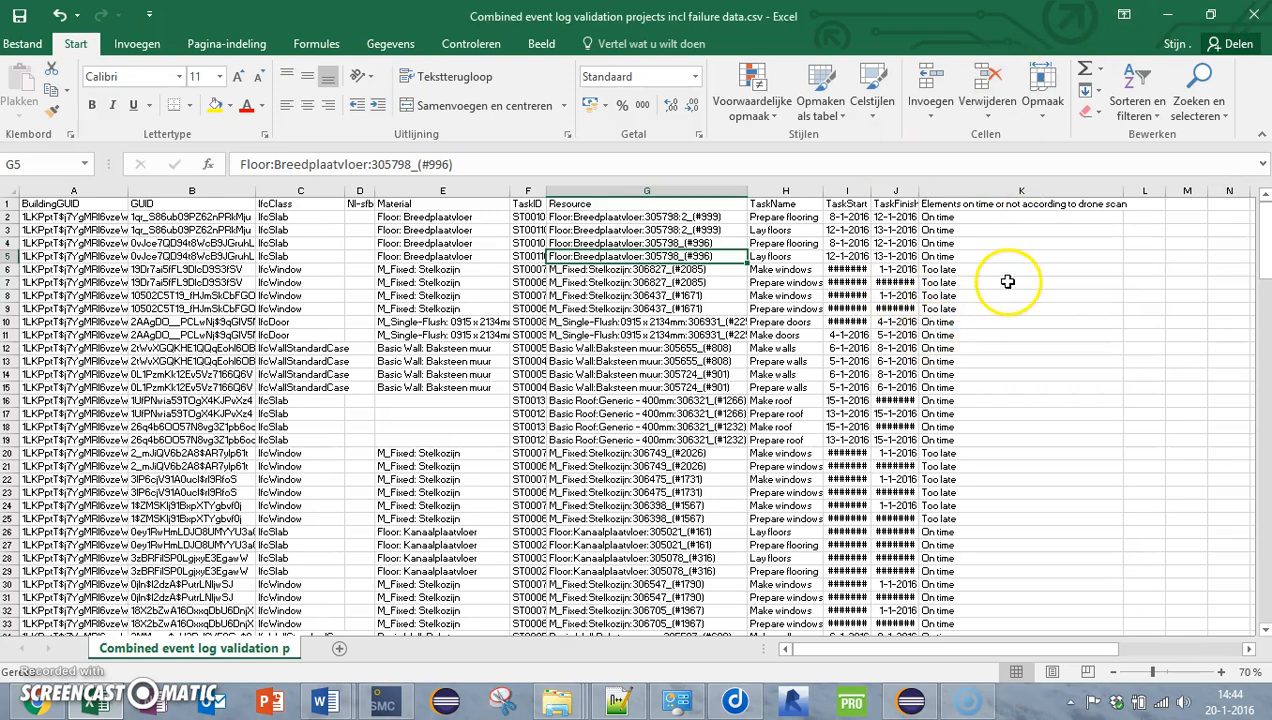
mouse_move(916, 280)
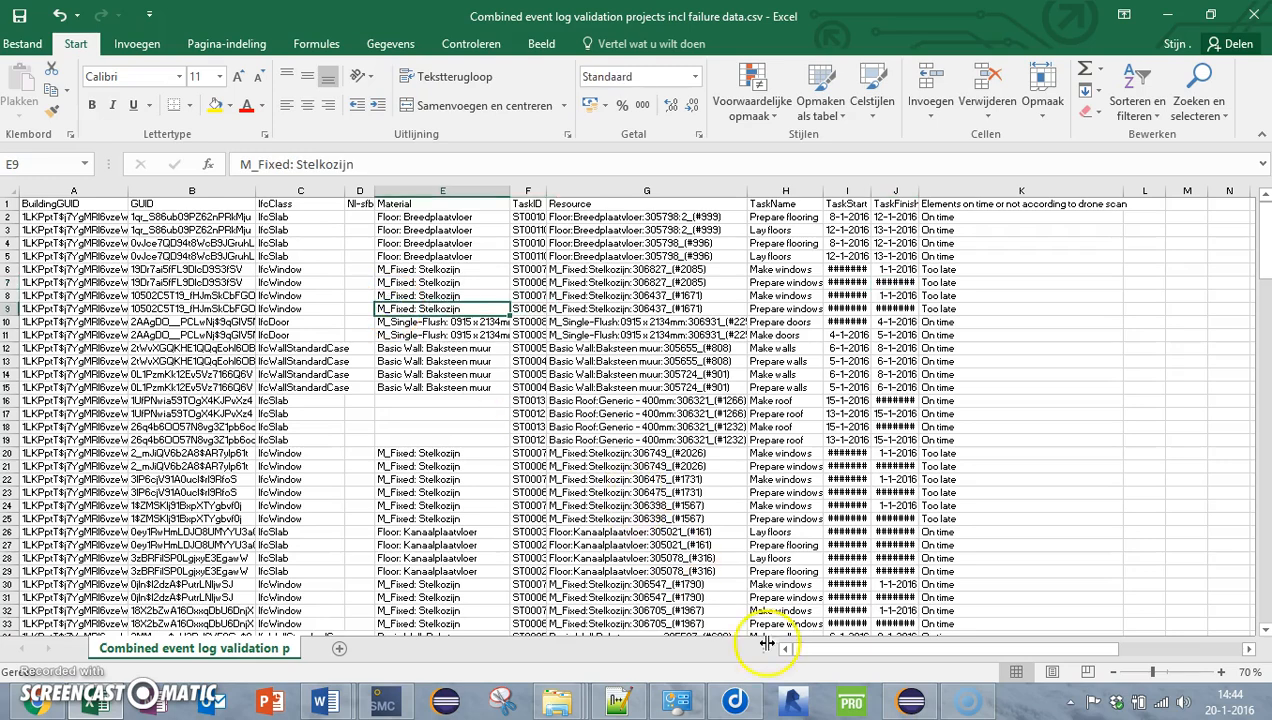
scroll(down, 3)
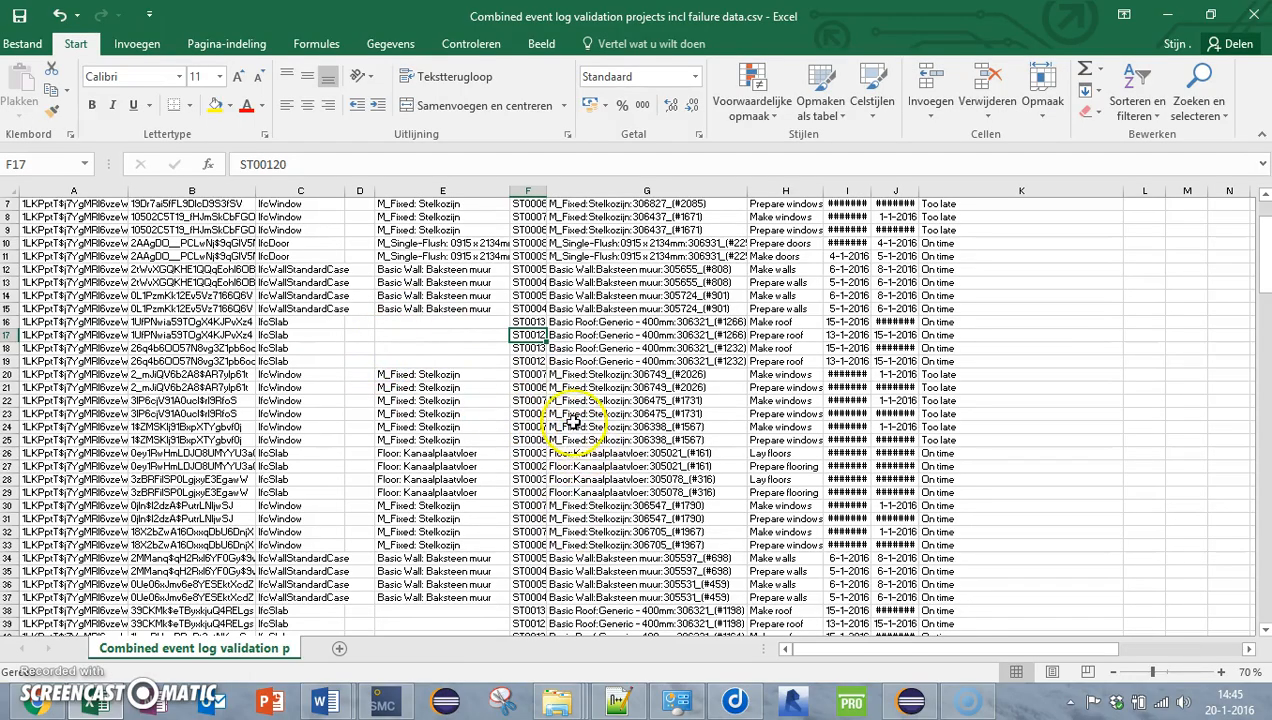
scroll(down, 3)
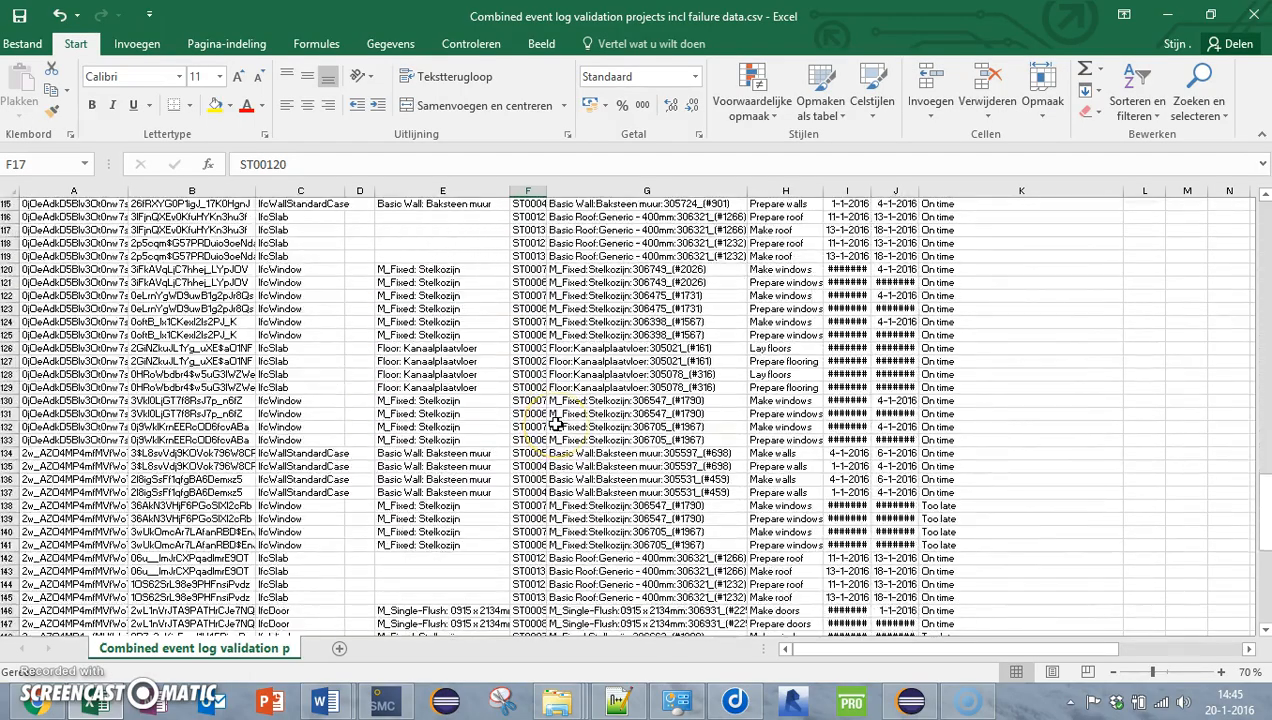
scroll(down, 3)
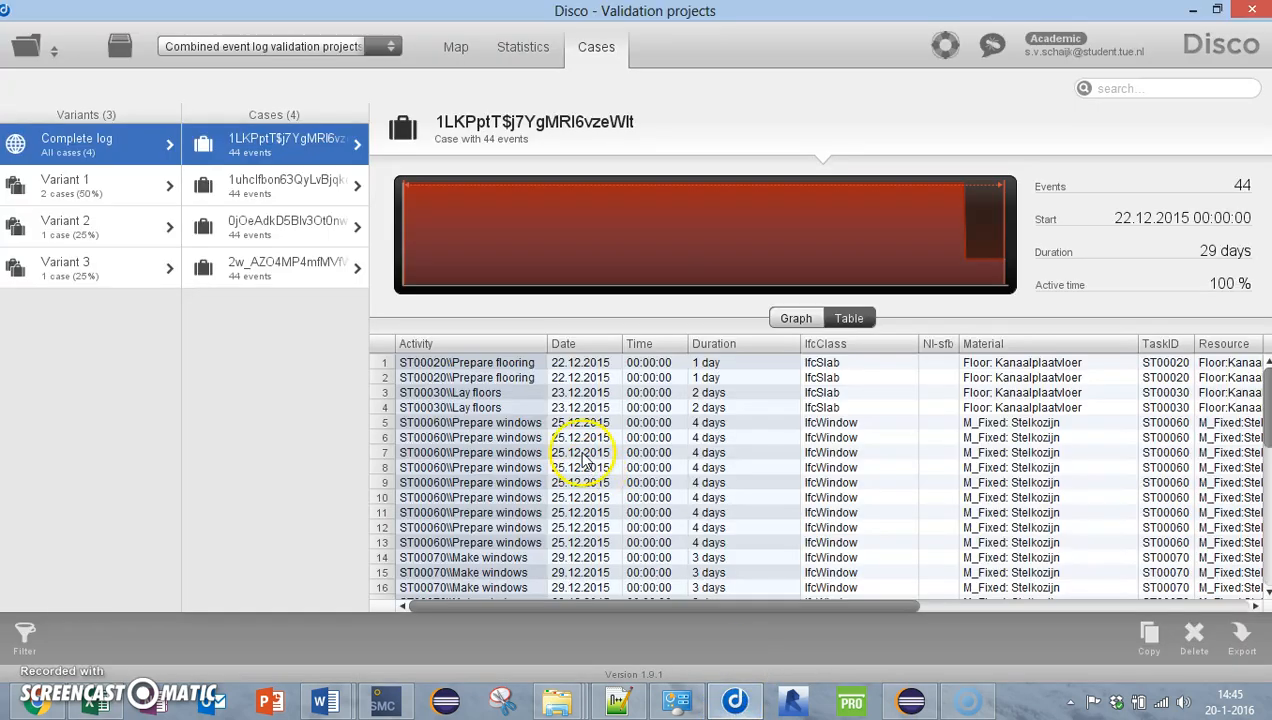
View the zoomed-in process map, then the statistics overview with 176 events, 4 cases, 11 activities
click(456, 48)
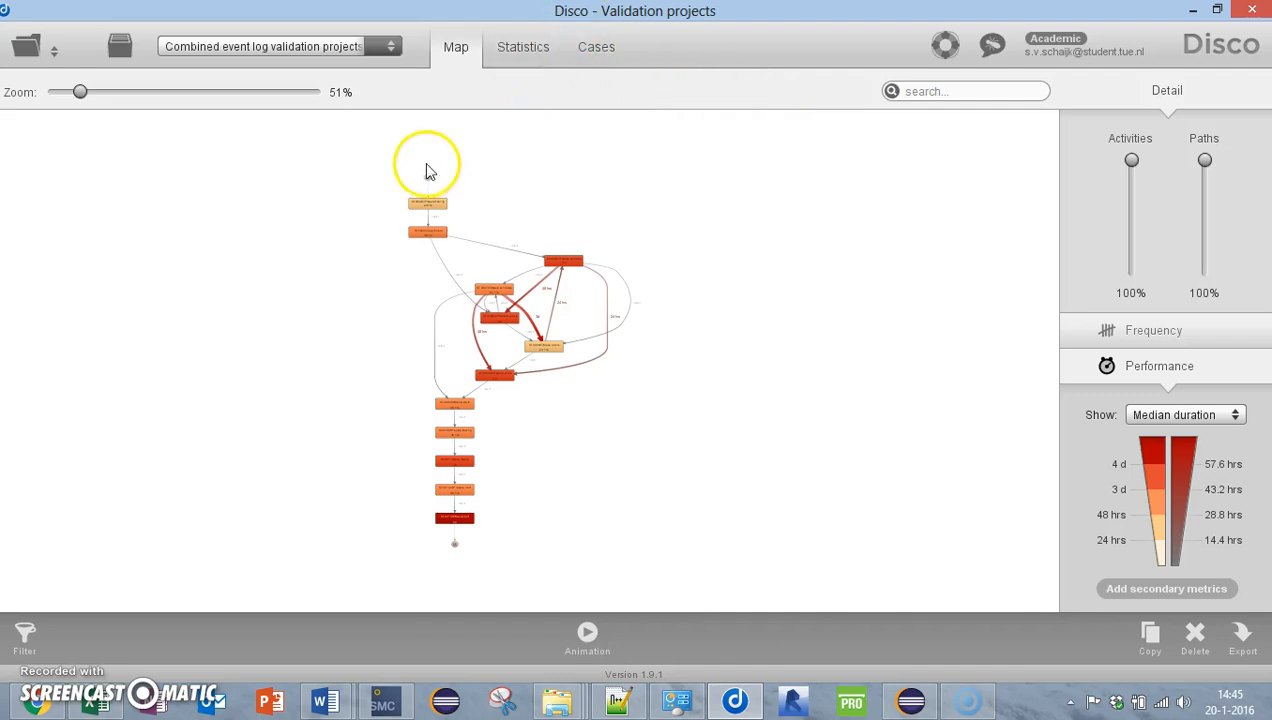
drag(80, 92, 142, 92)
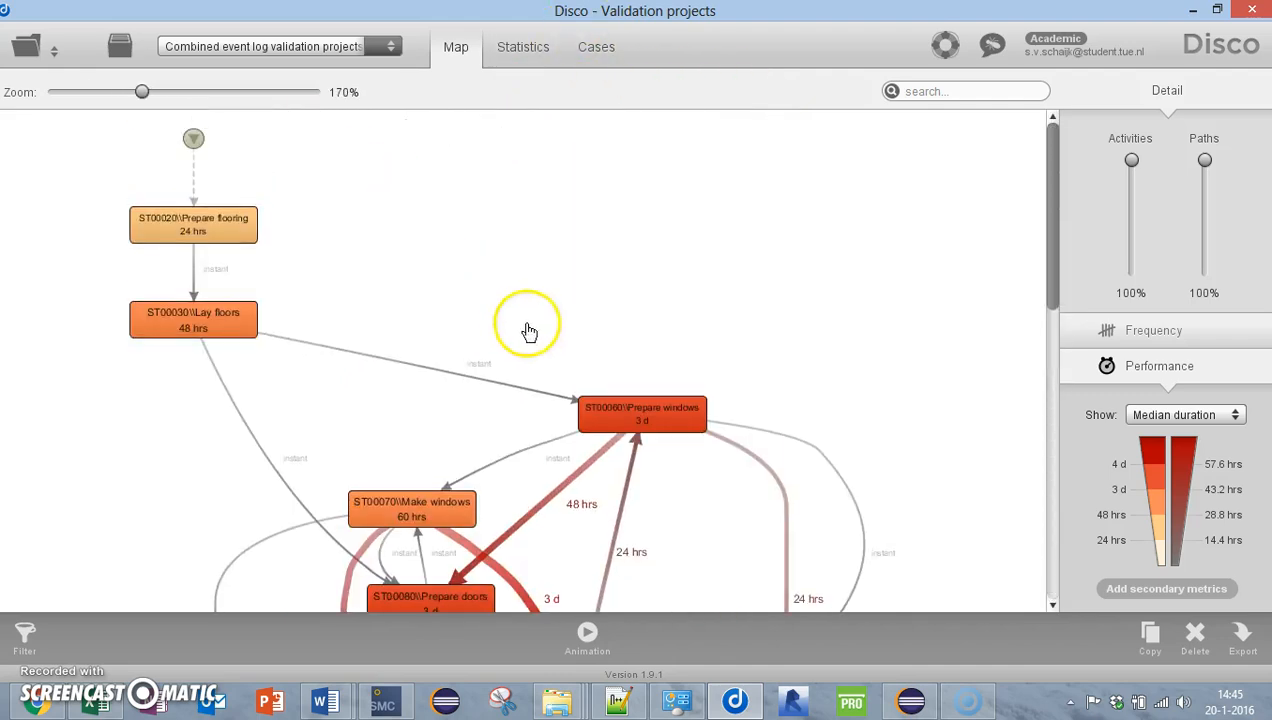
scroll(down, 3)
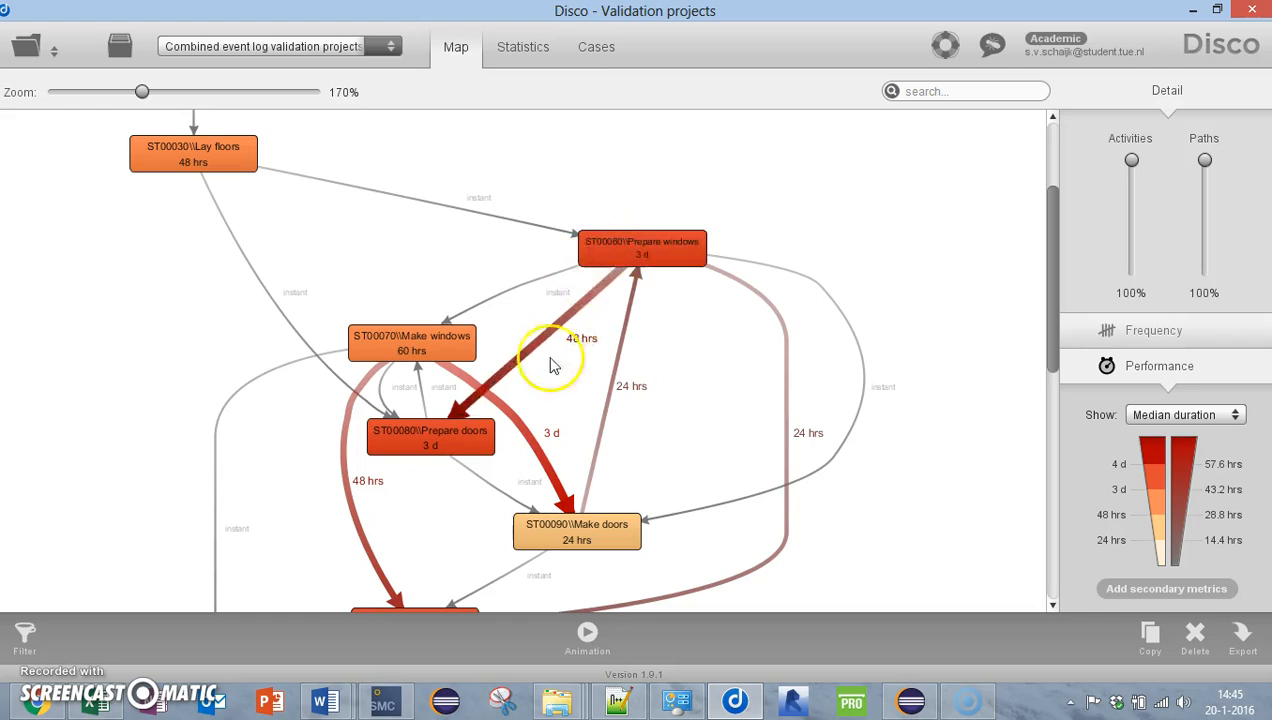
scroll(down, 3)
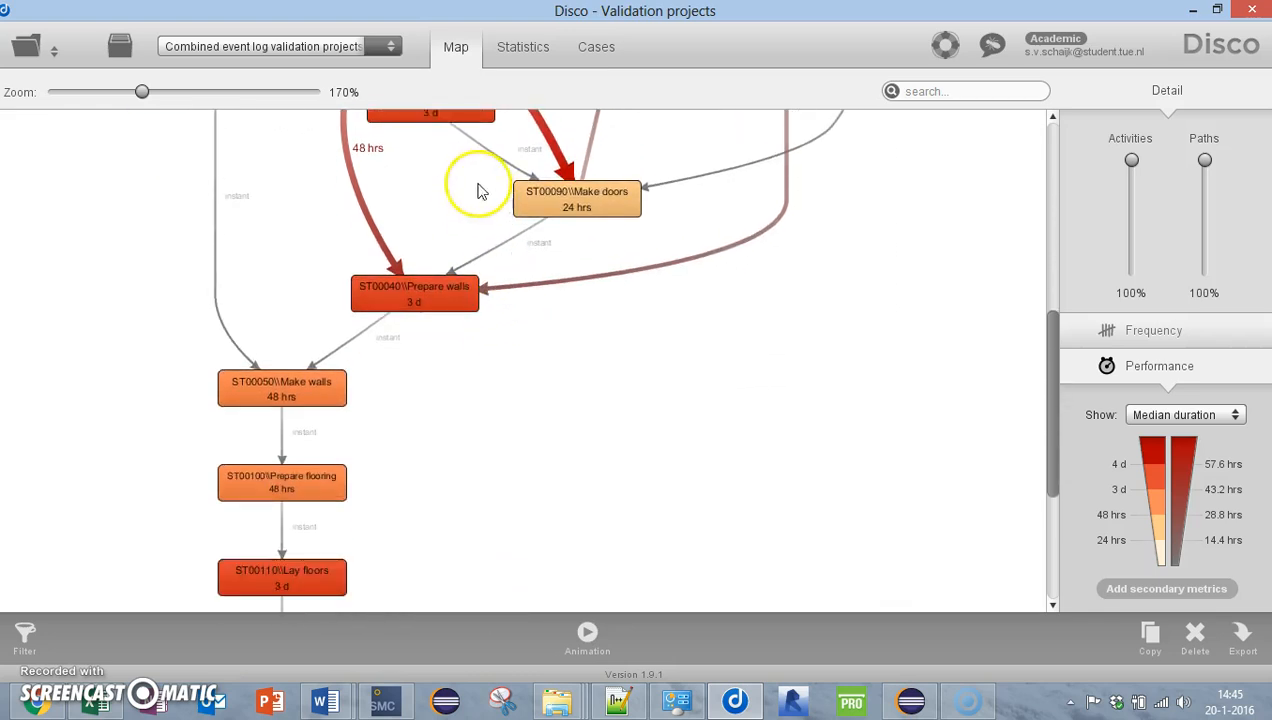
scroll(down, 3)
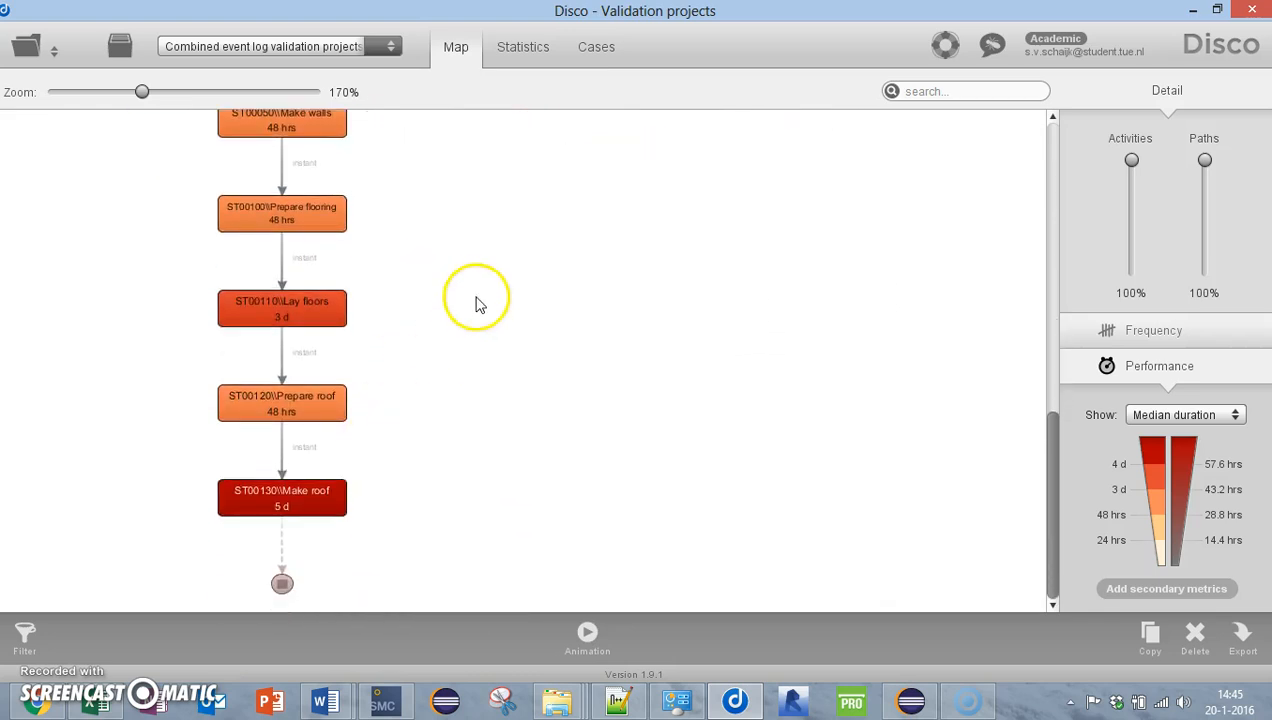
click(524, 46)
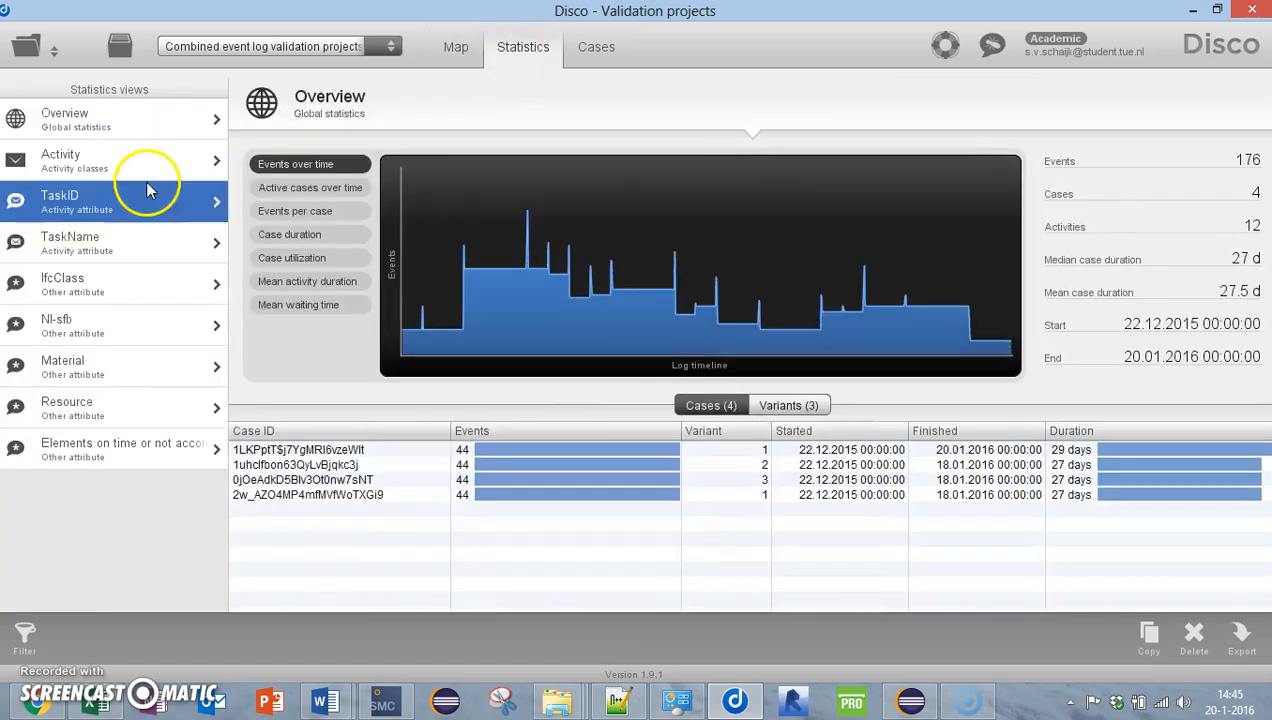
Apply a Material attribute filter keeping only Floor: Breedplaatvloer events
click(596, 46)
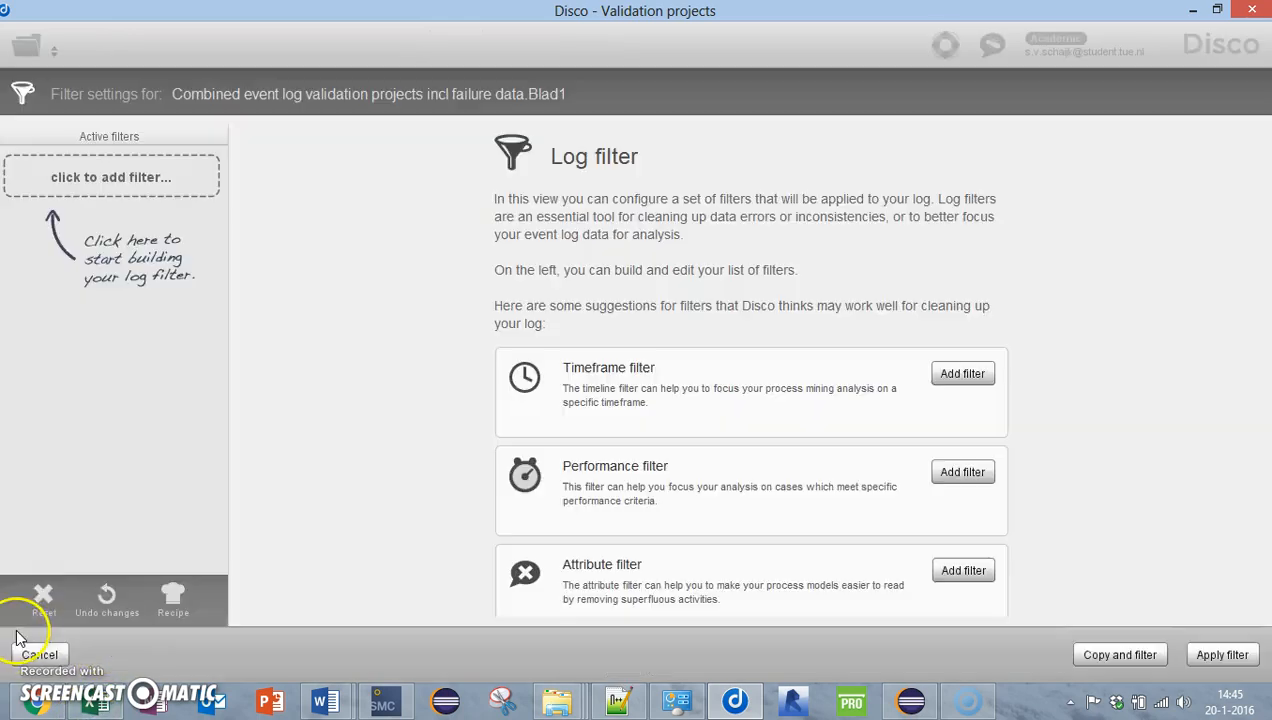
click(112, 176)
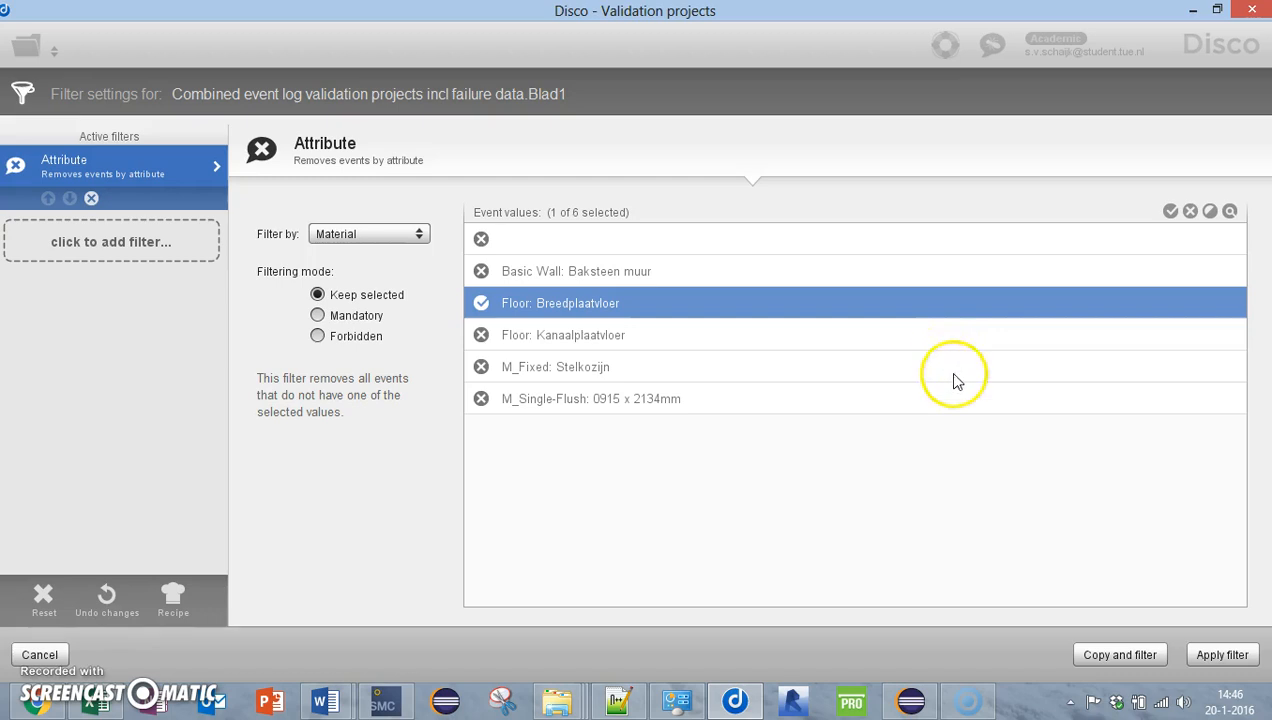
click(1222, 654)
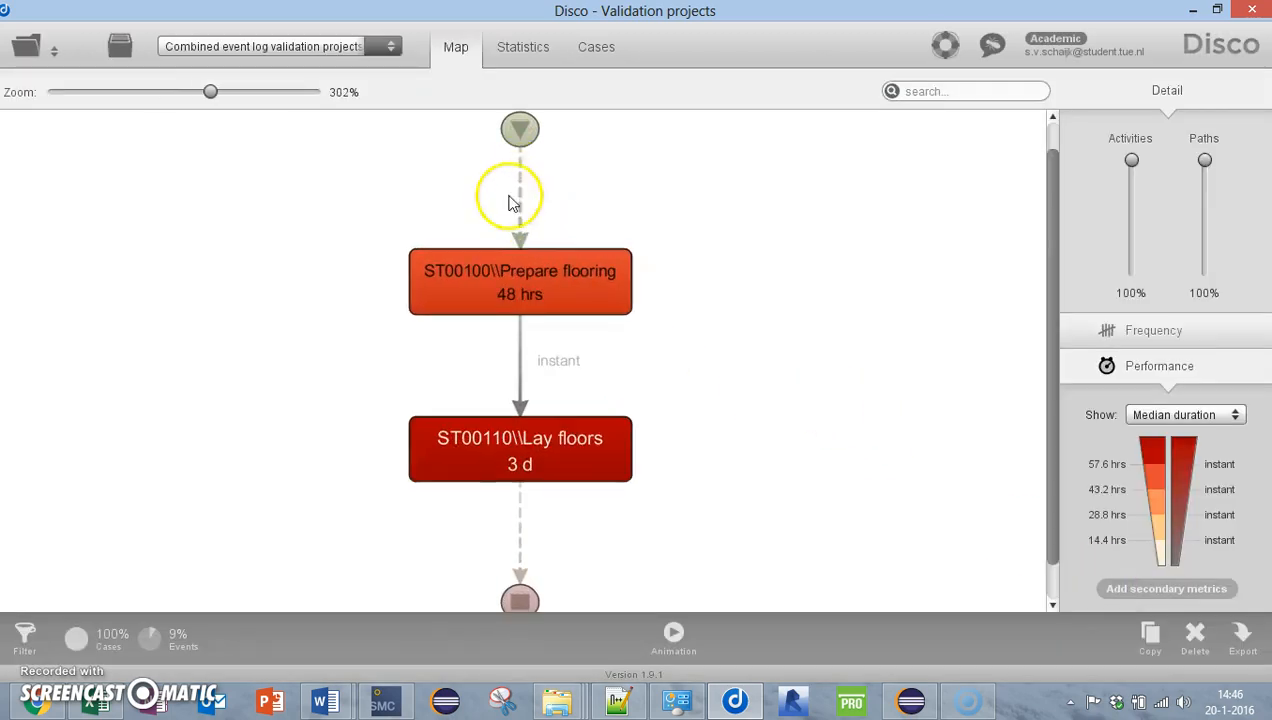
mouse_move(544, 504)
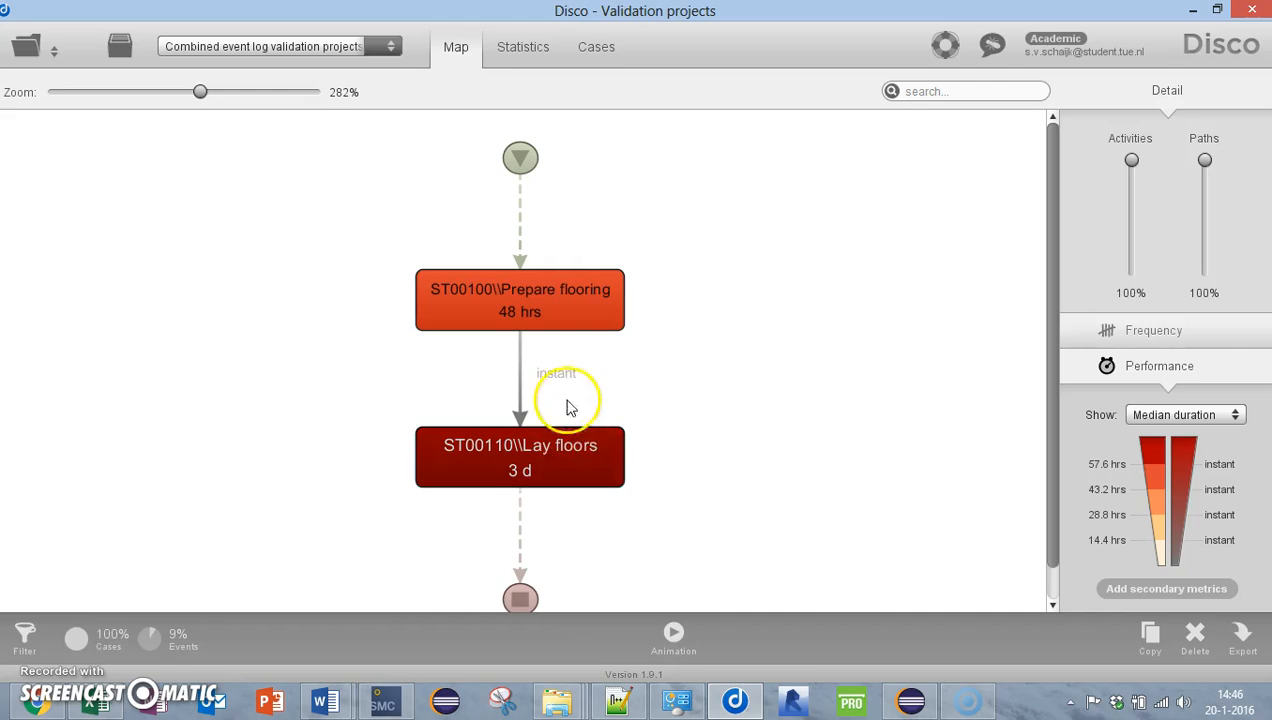
mouse_move(588, 352)
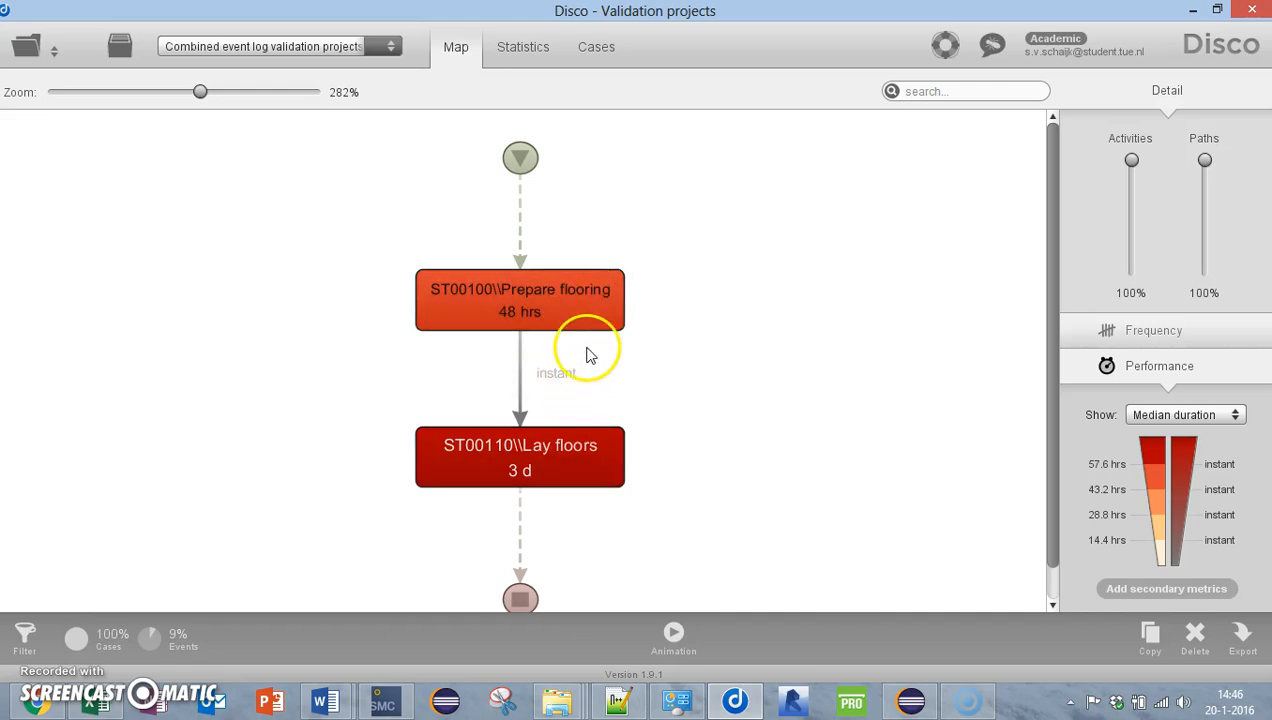
mouse_move(576, 408)
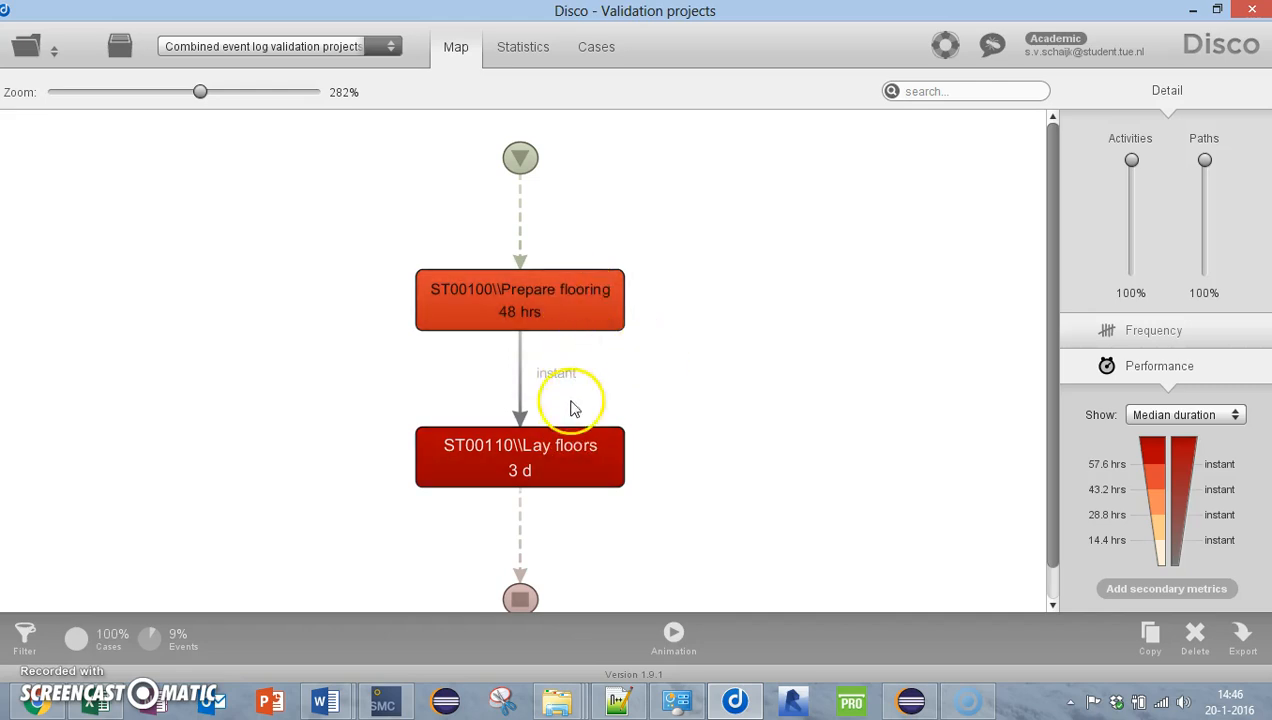
mouse_move(744, 278)
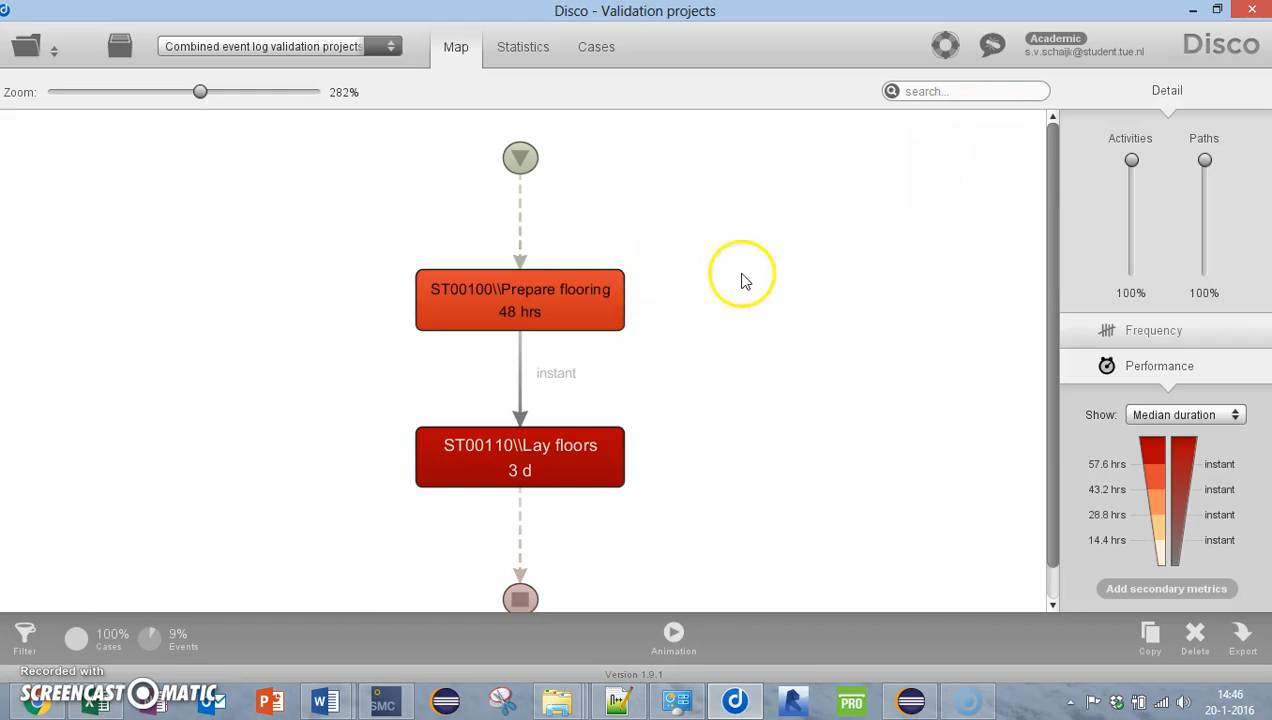
mouse_move(1184, 24)
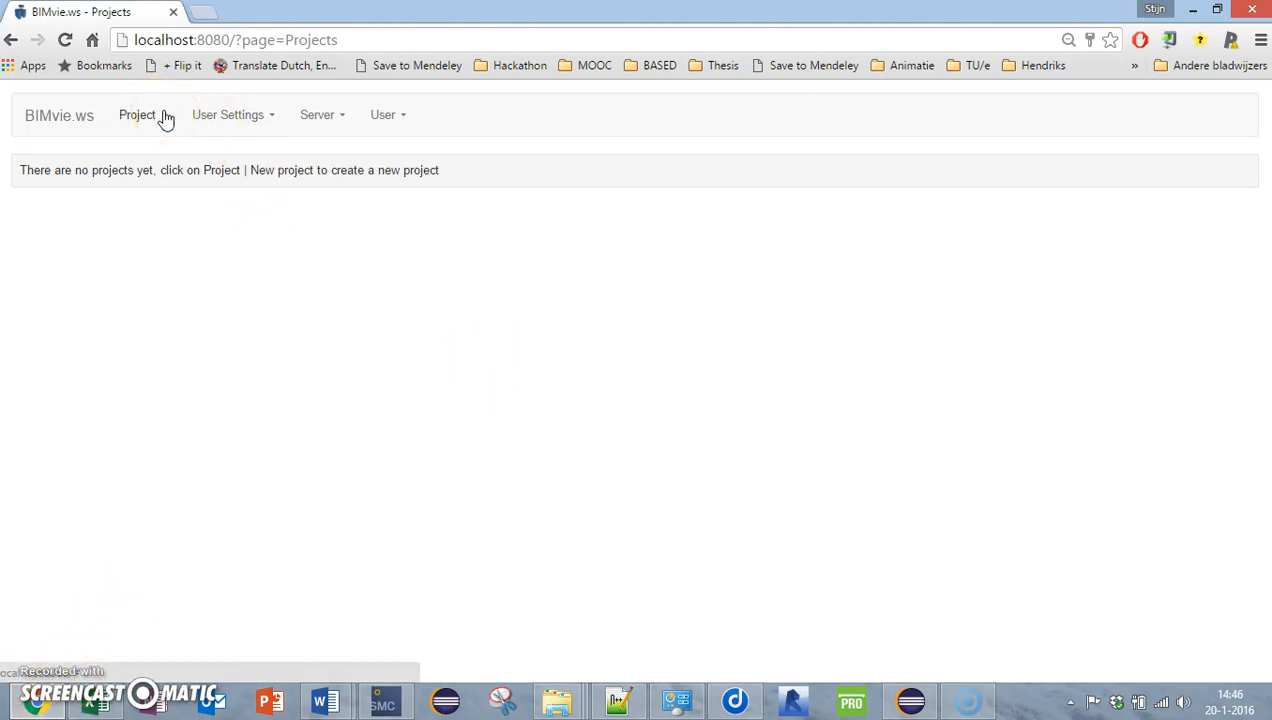
Create a new project named Eventlog tutorial1
click(136, 114)
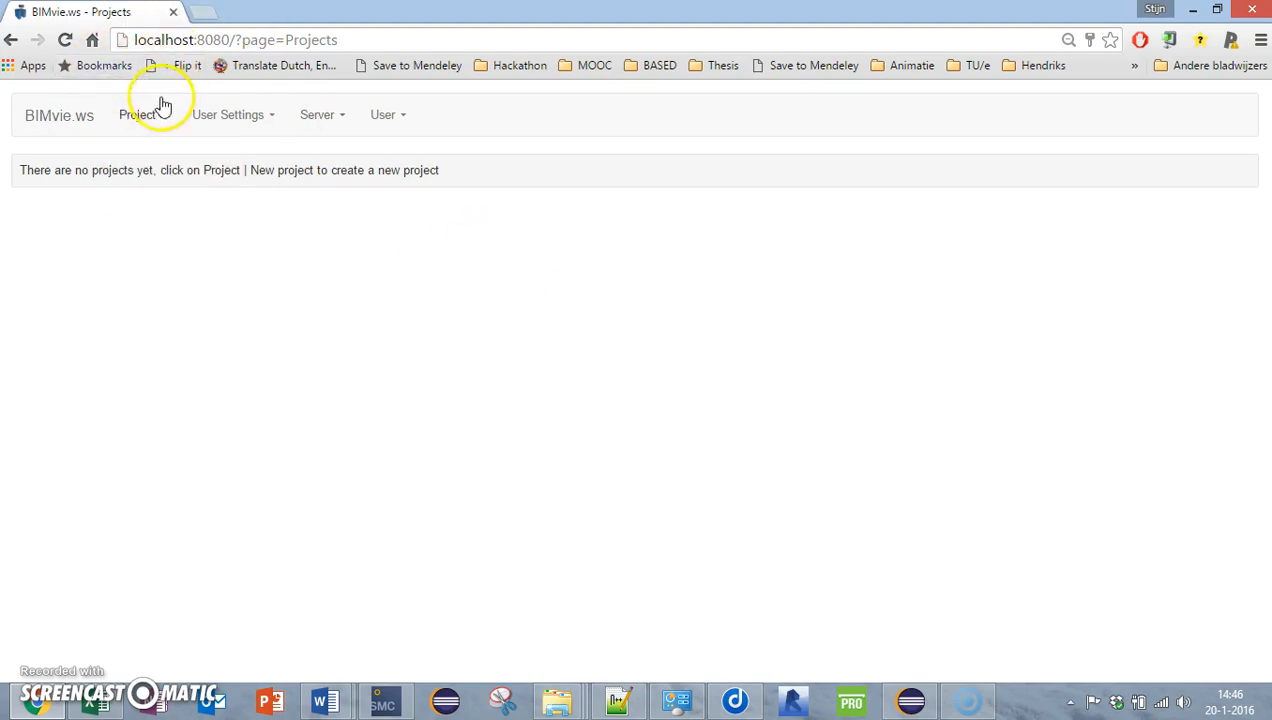
click(136, 114)
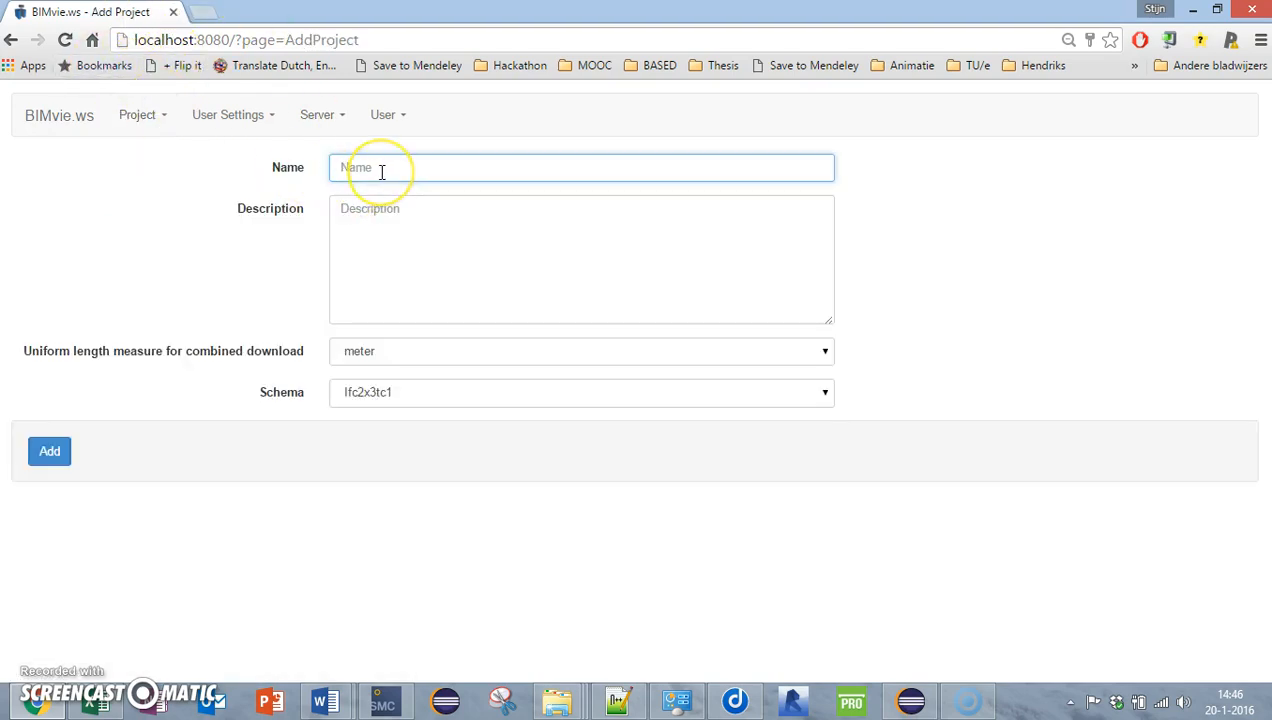
text(Eventlog tutorial1)
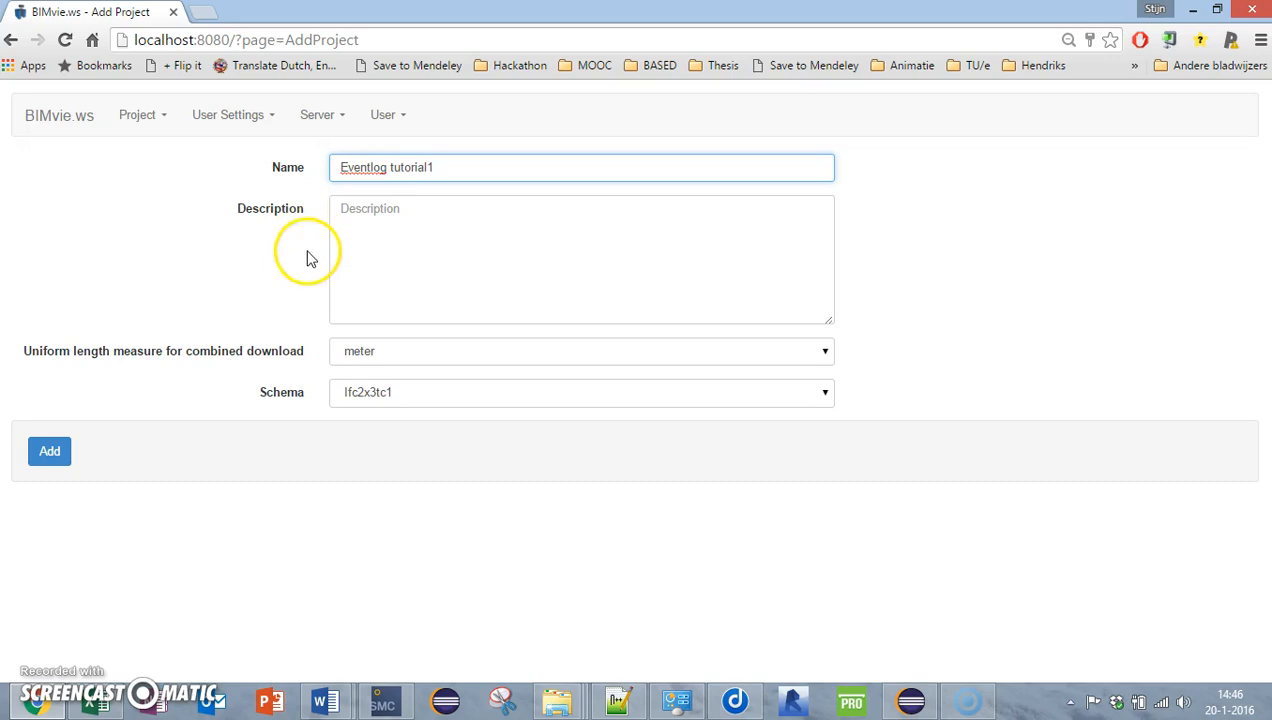
click(48, 452)
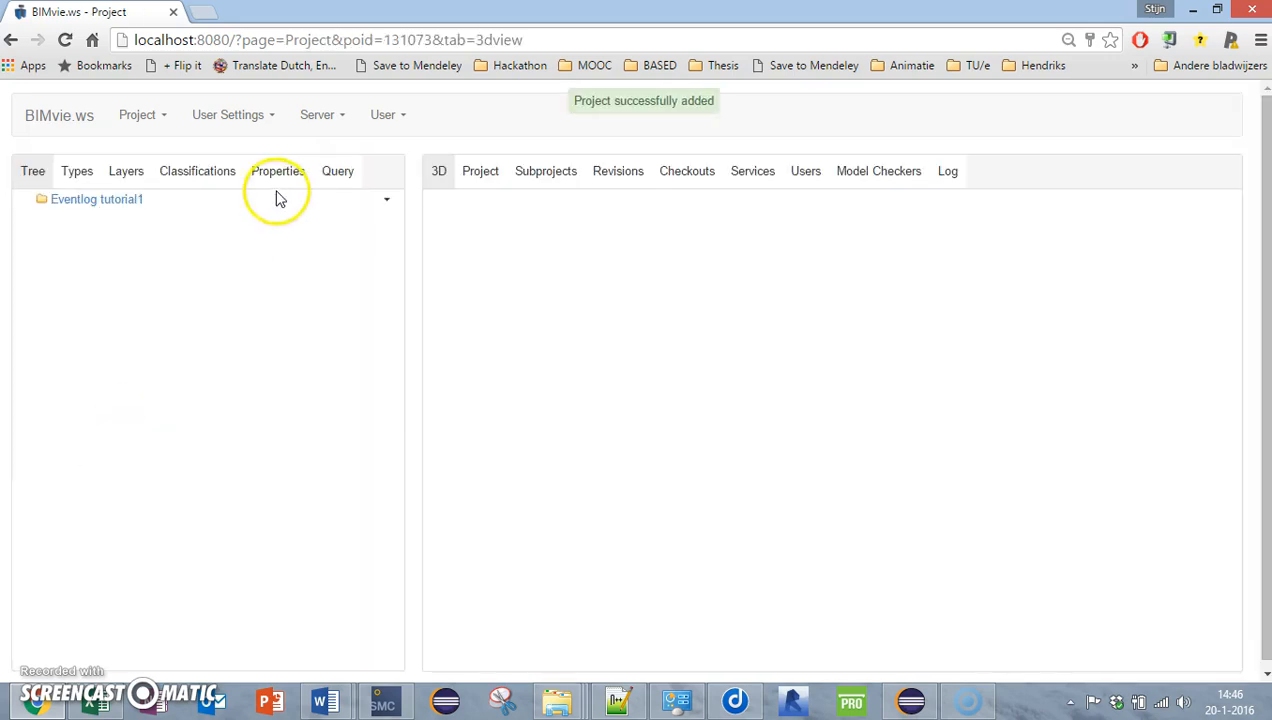
Attach the EventLog local service to the Eventlog tutorial1 project
click(386, 200)
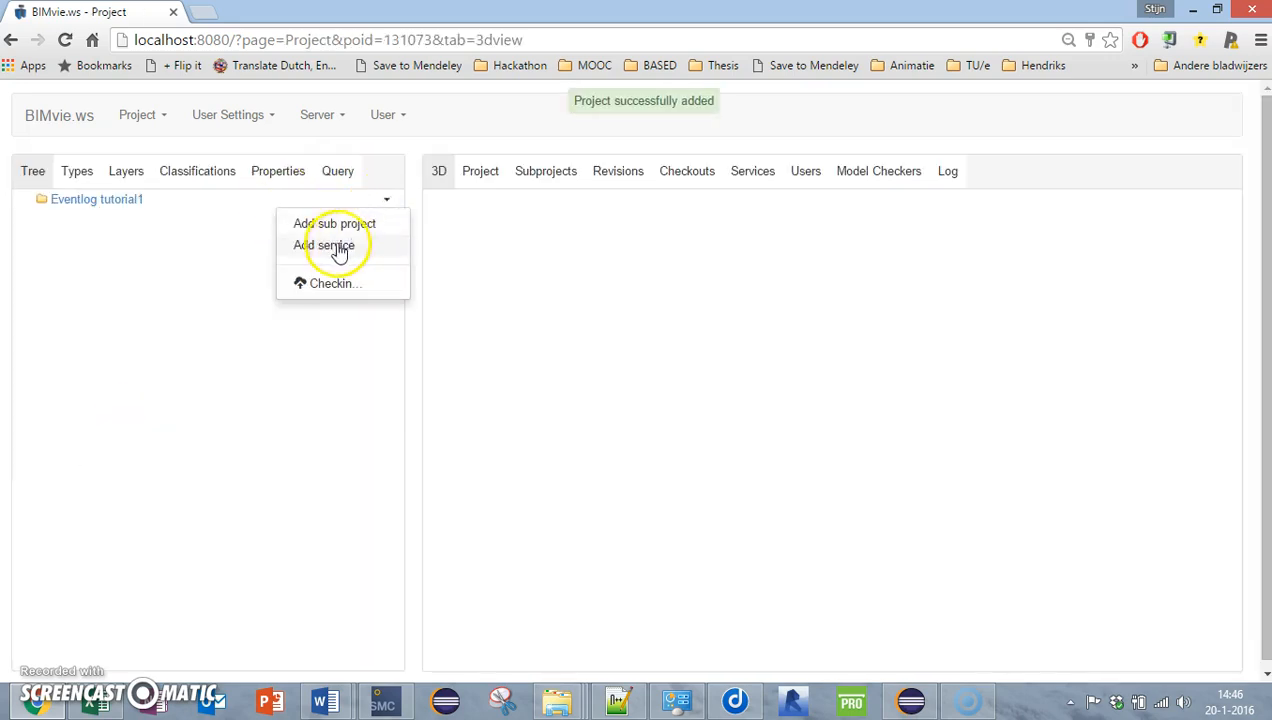
click(324, 244)
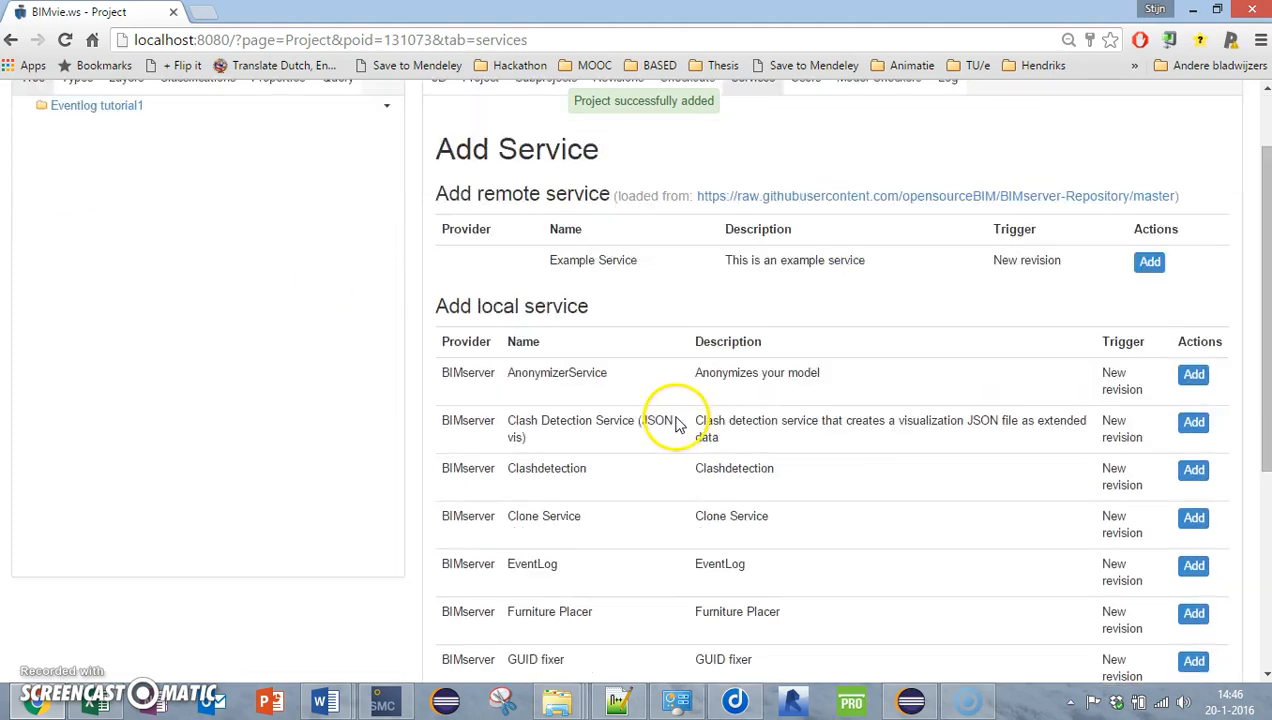
scroll(down, 3)
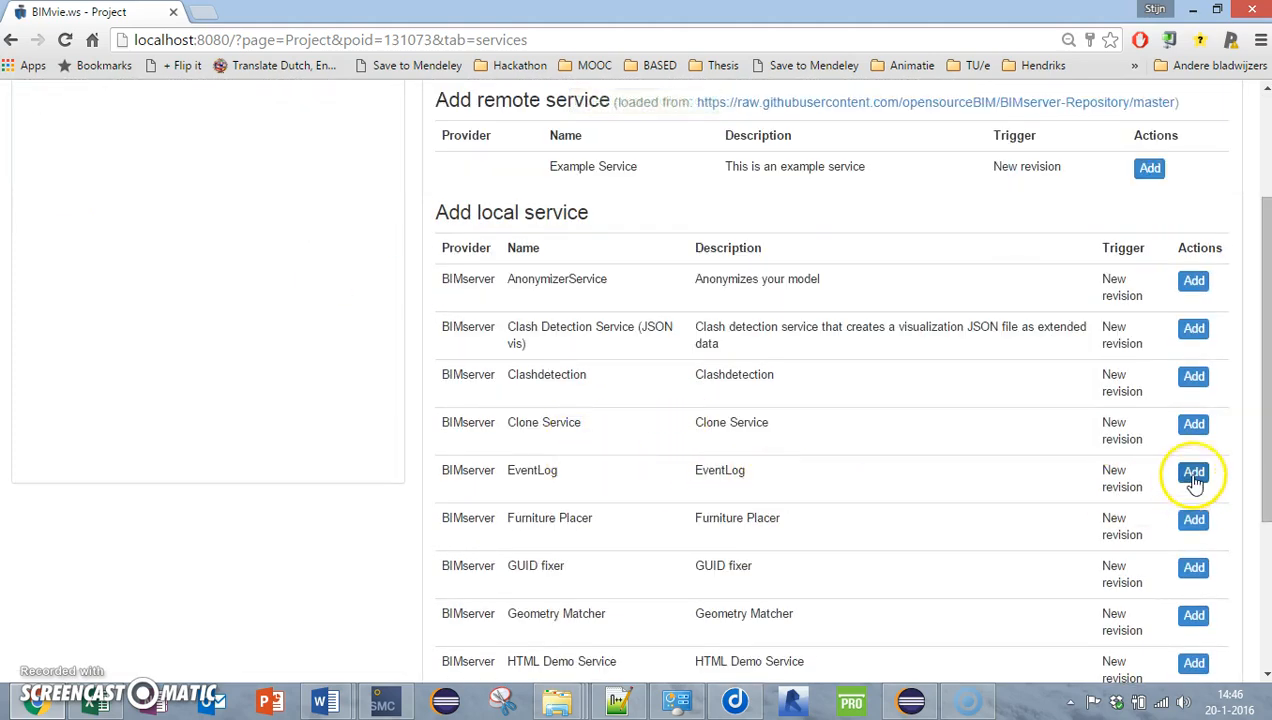
click(1192, 472)
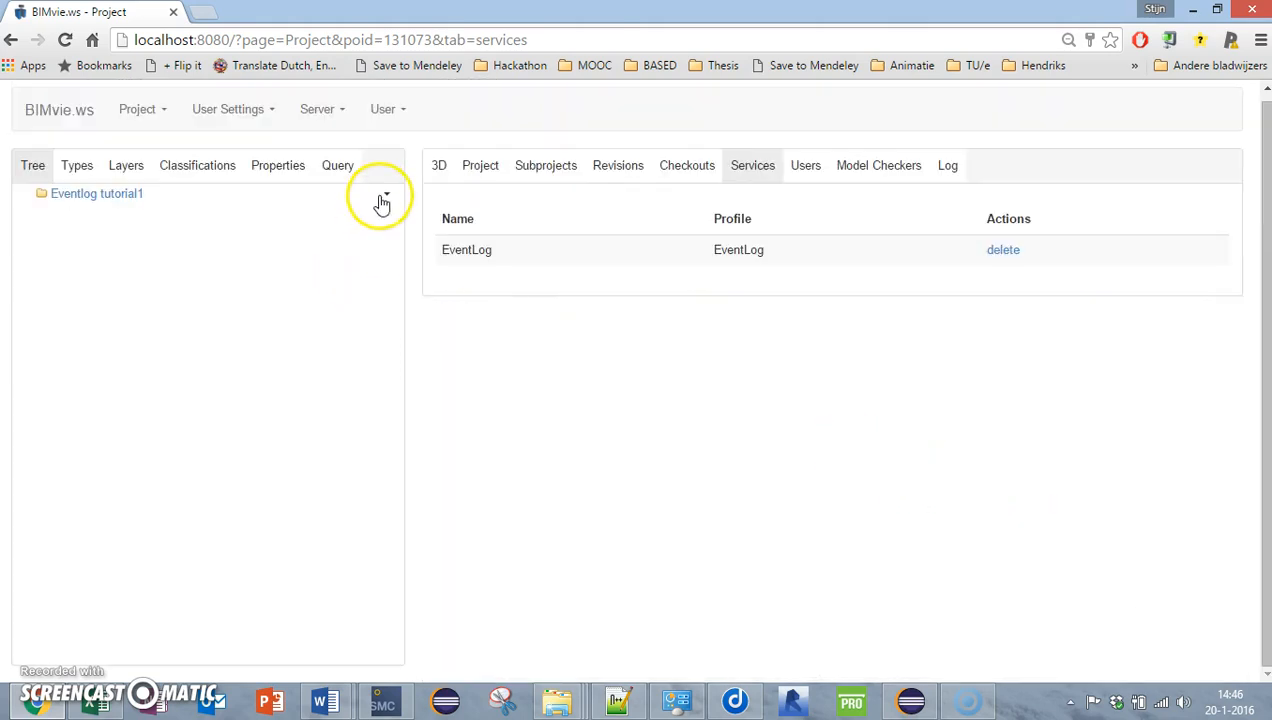
Go to the EventLog service settings under User Settings > Internal Services
click(228, 108)
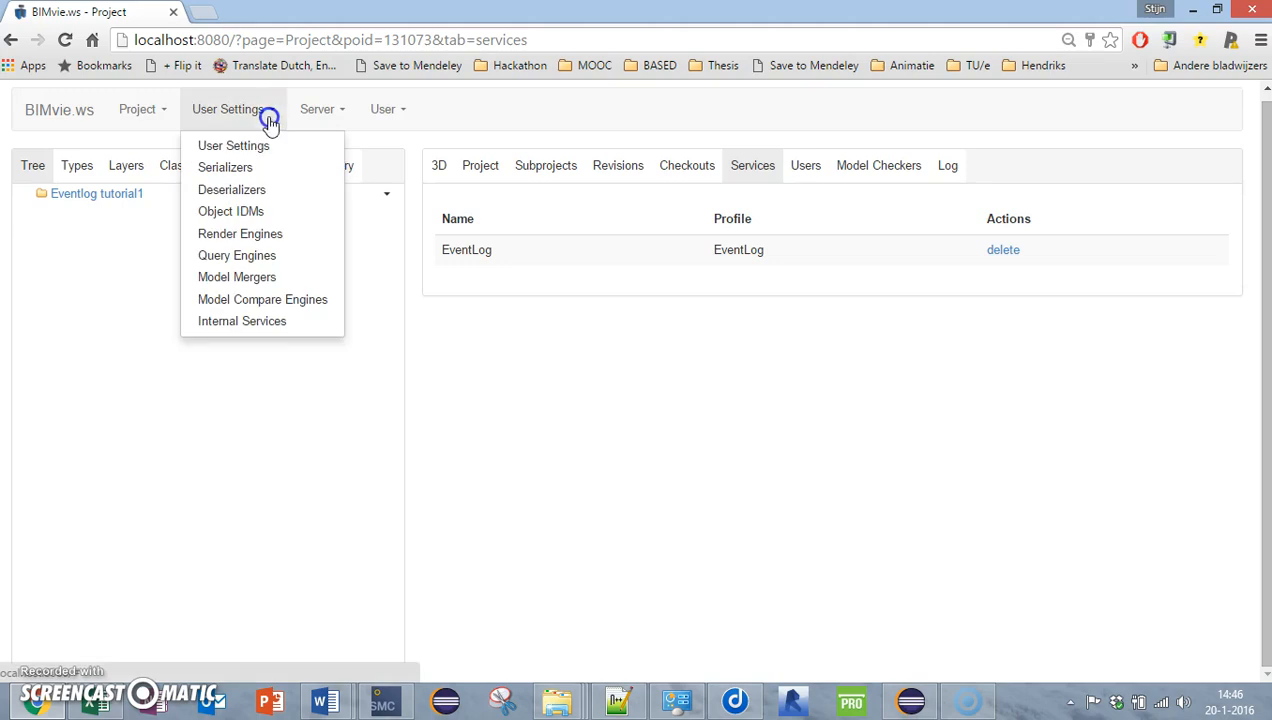
mouse_move(410, 250)
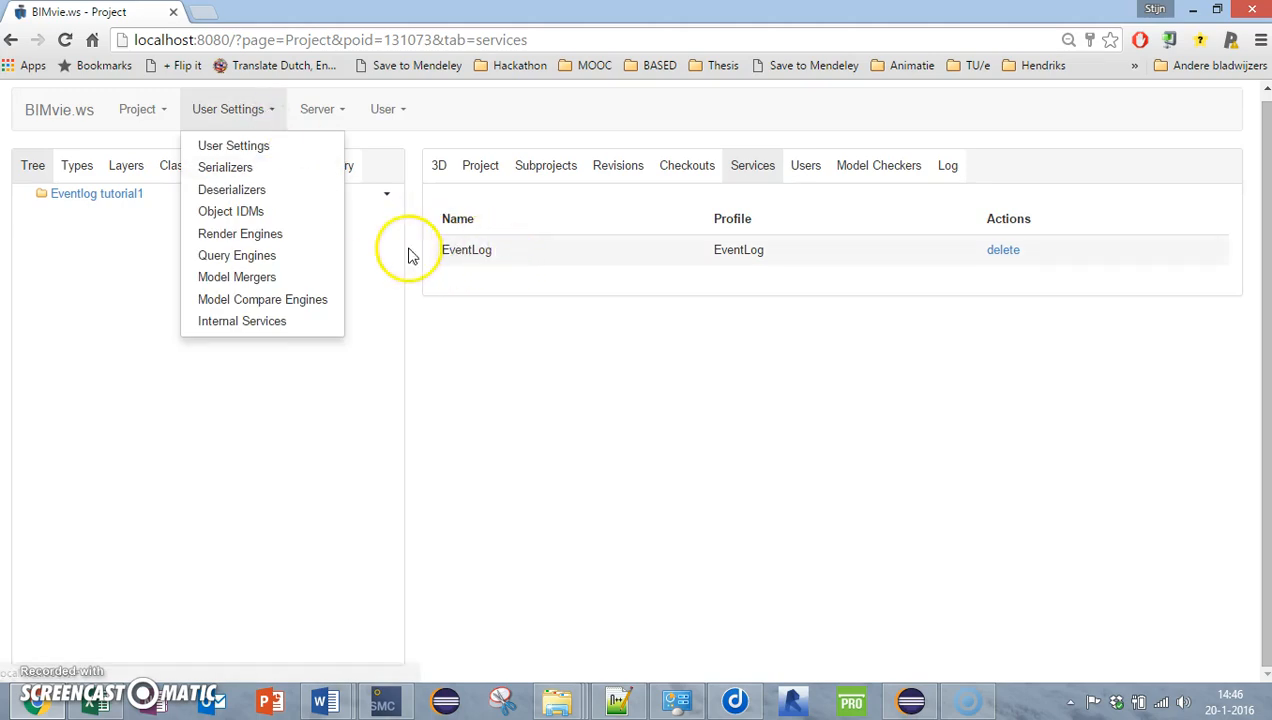
click(242, 320)
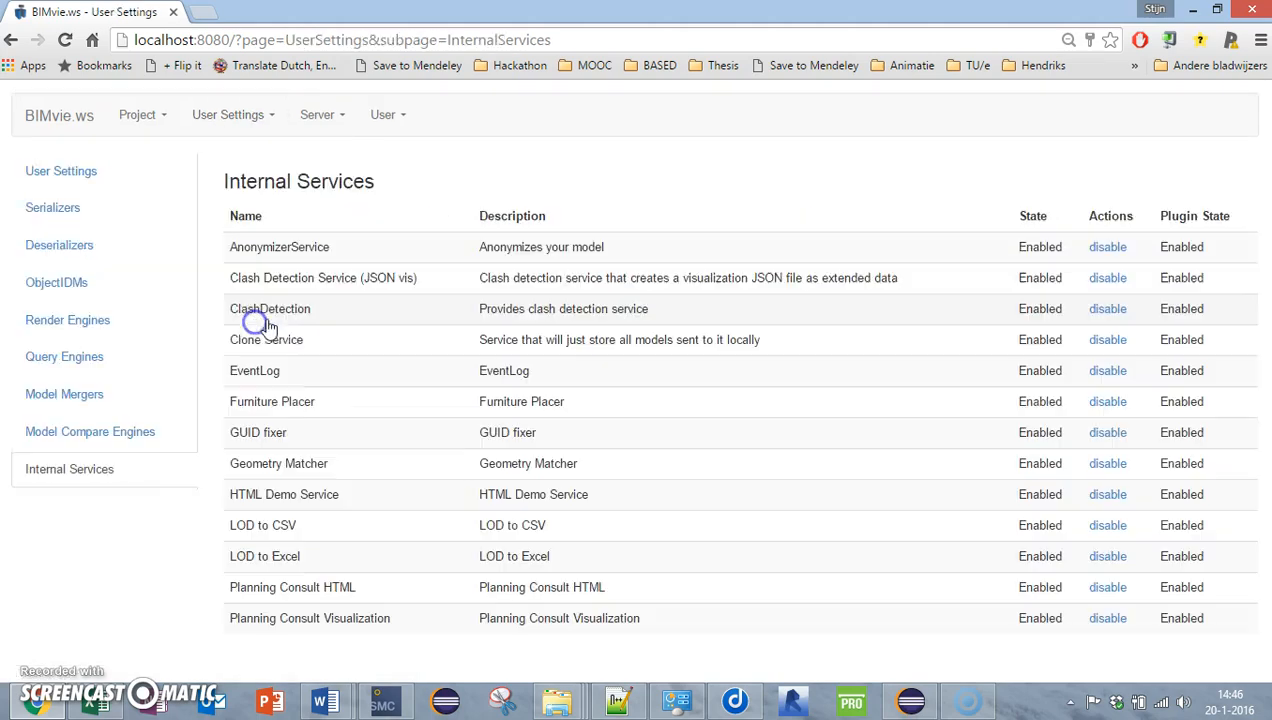
mouse_move(256, 380)
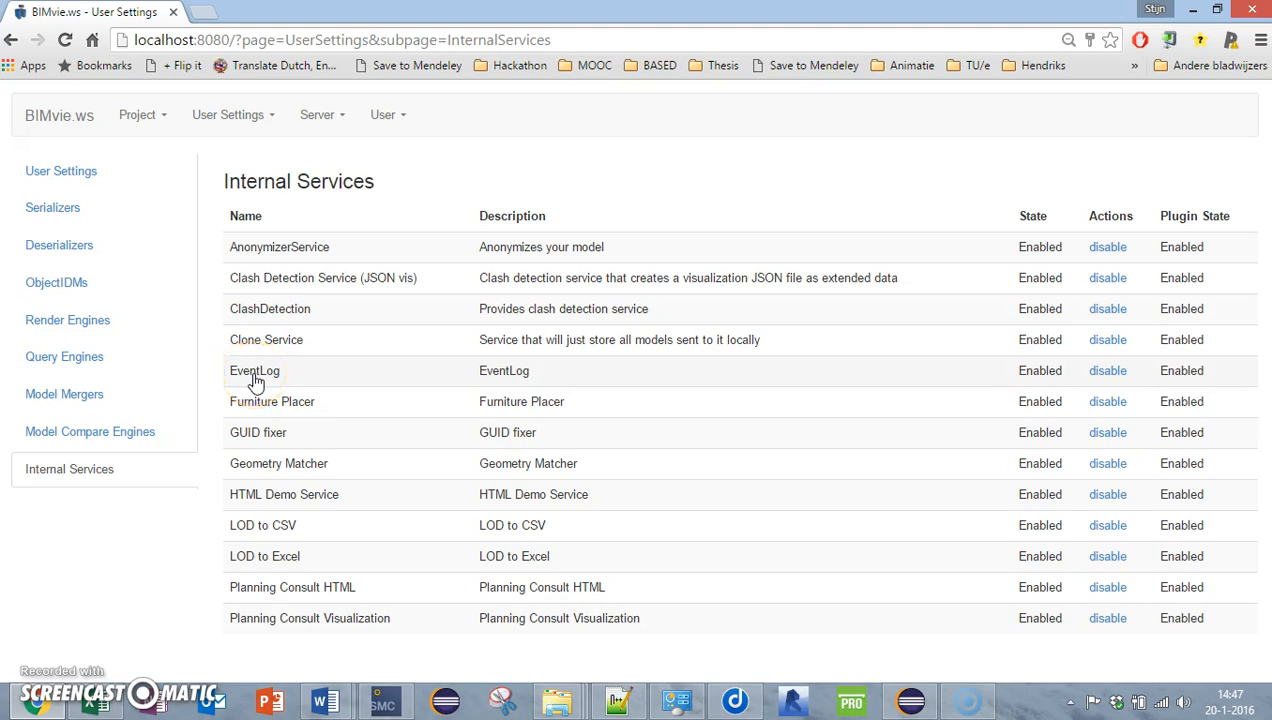
click(254, 370)
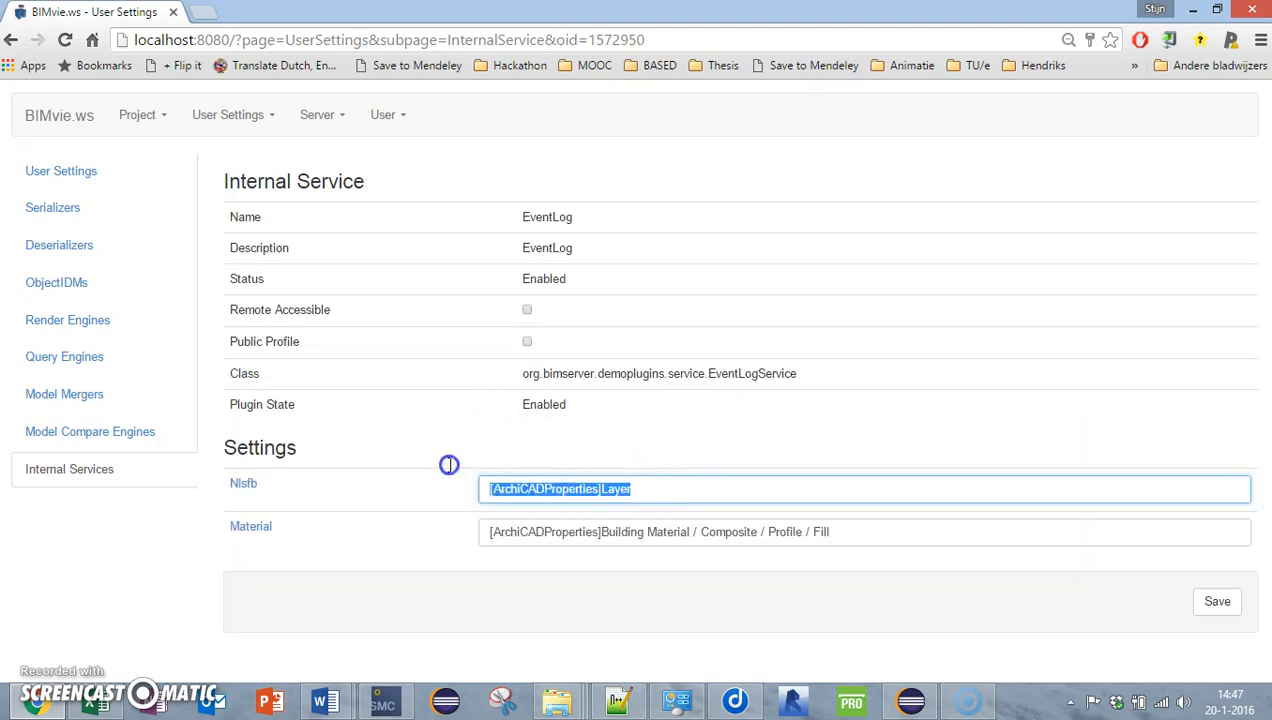
mouse_move(646, 480)
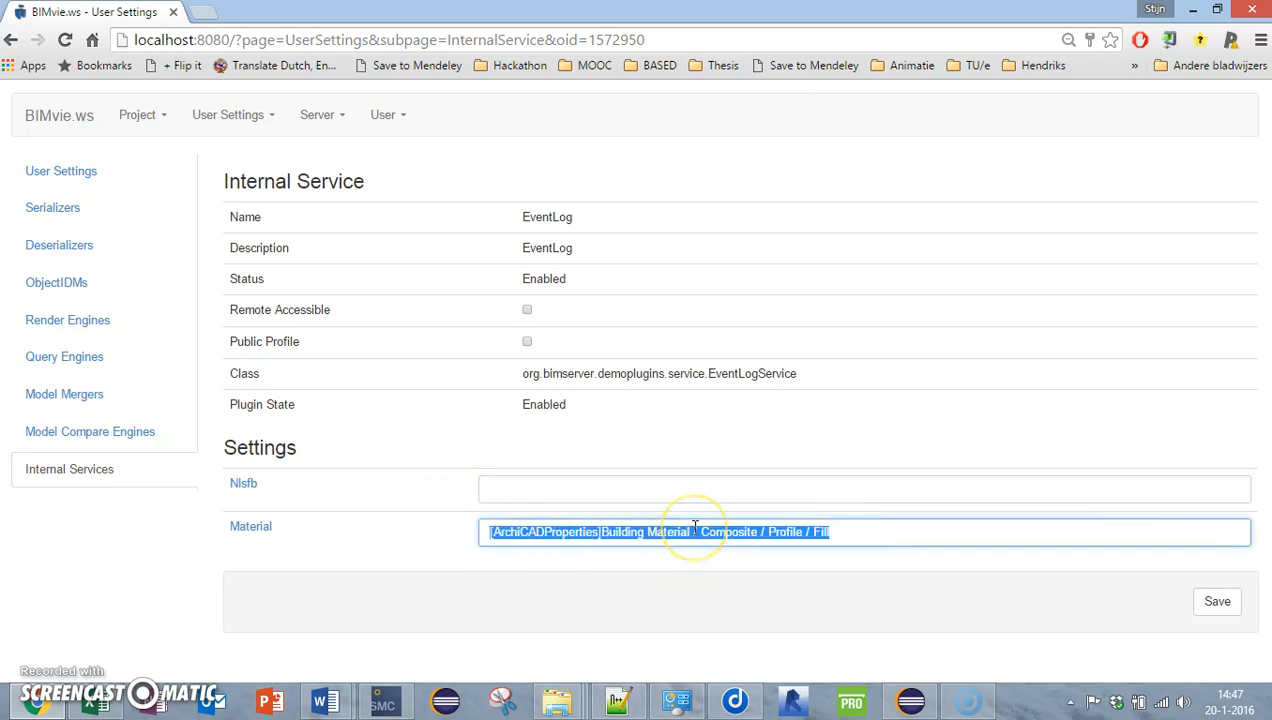
Set Material to [Other]Family and Type, keep Nlsfb empty, and save the settings
key(Delete)
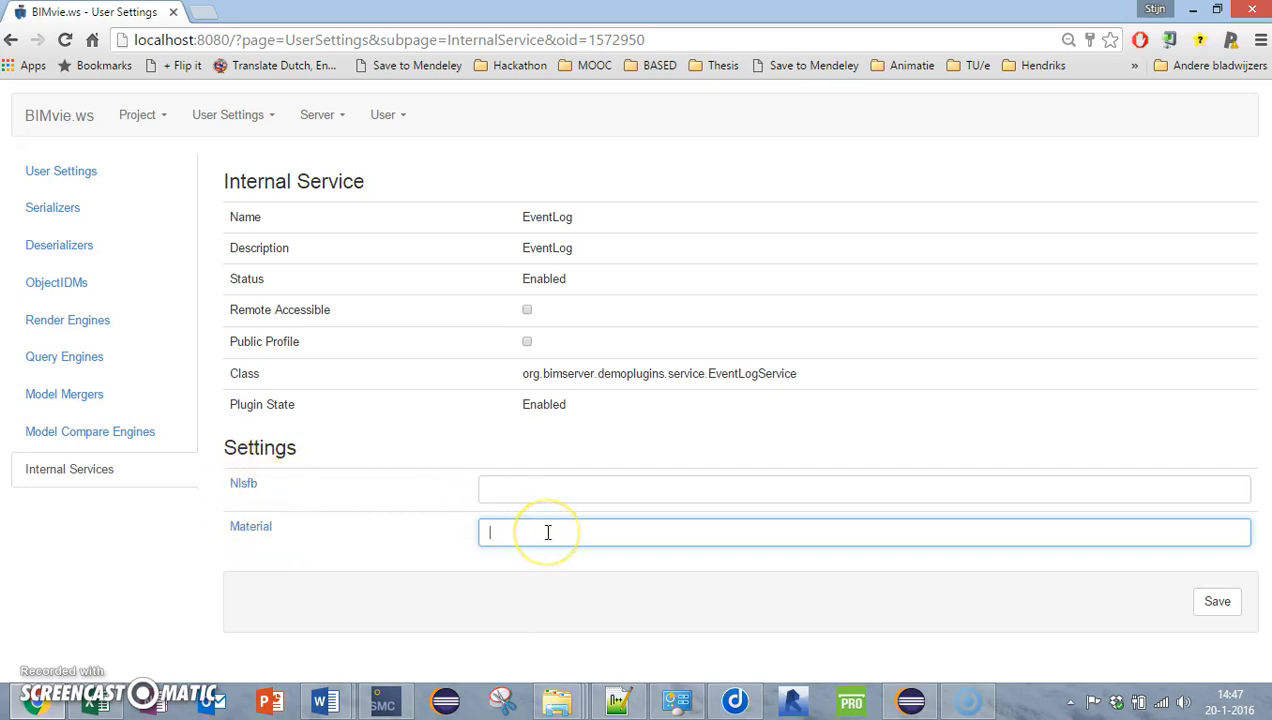
text([Other)
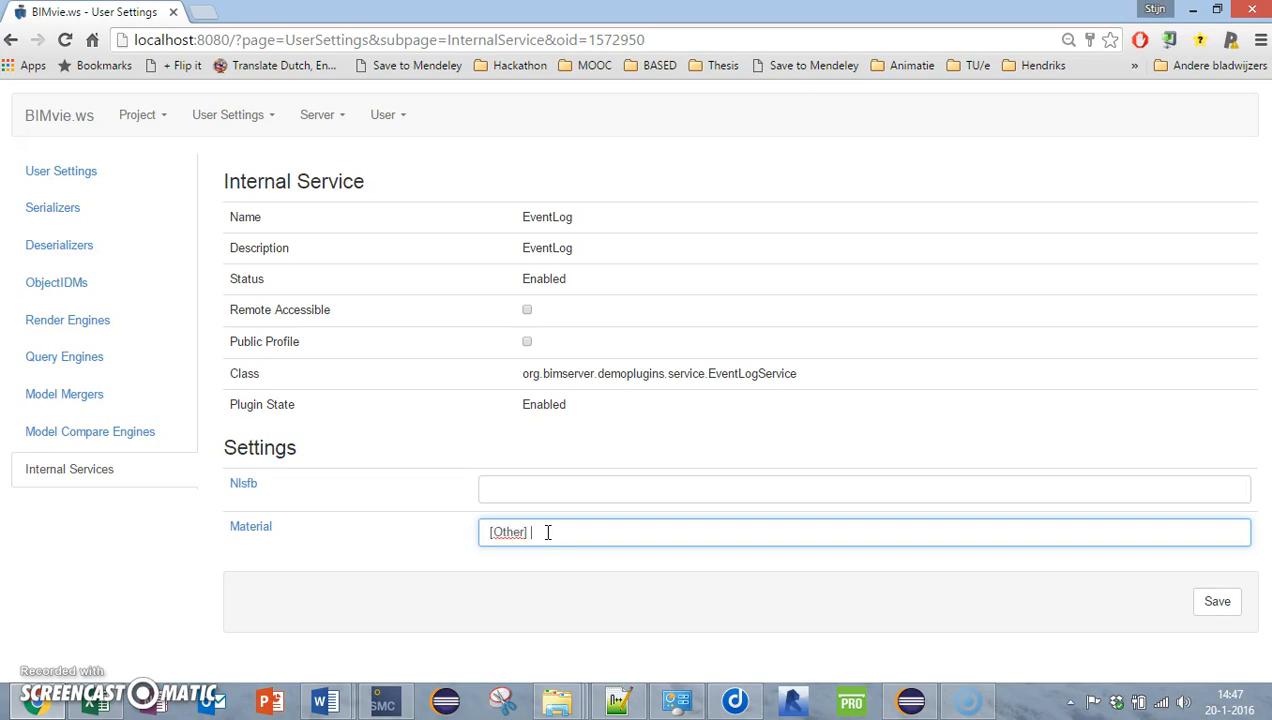
text(Family)
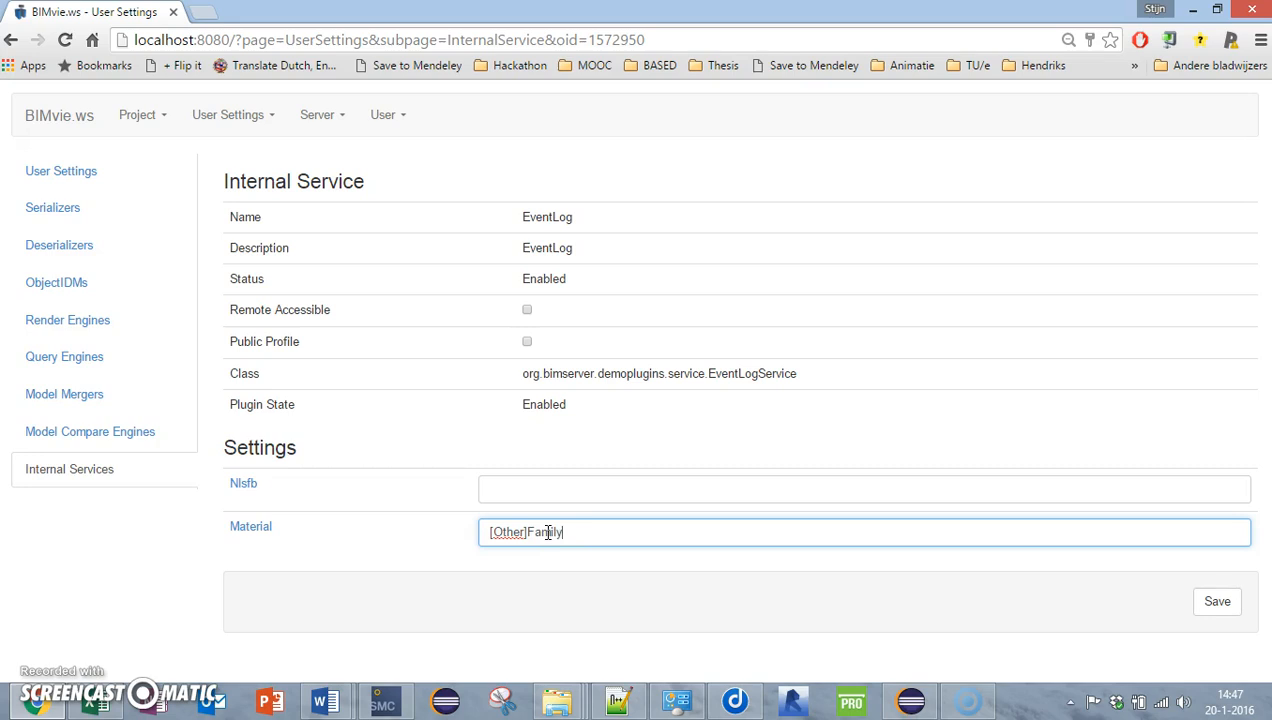
text(and)
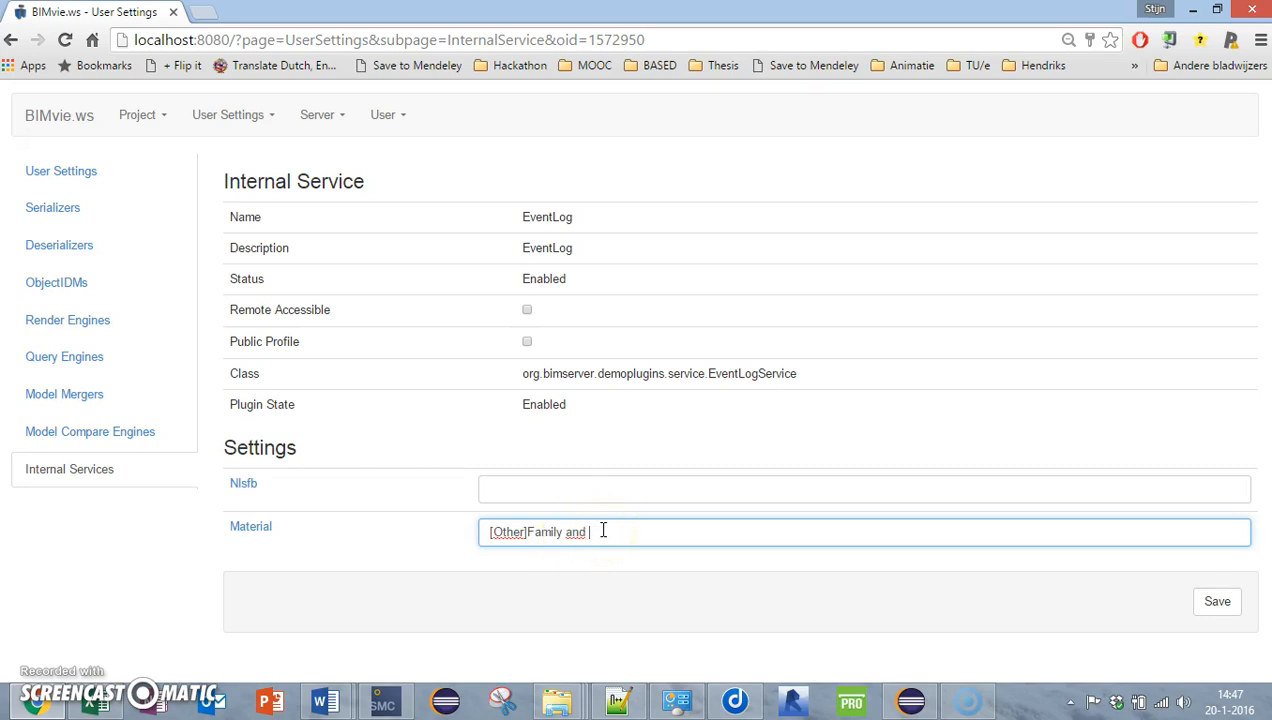
text(Type)
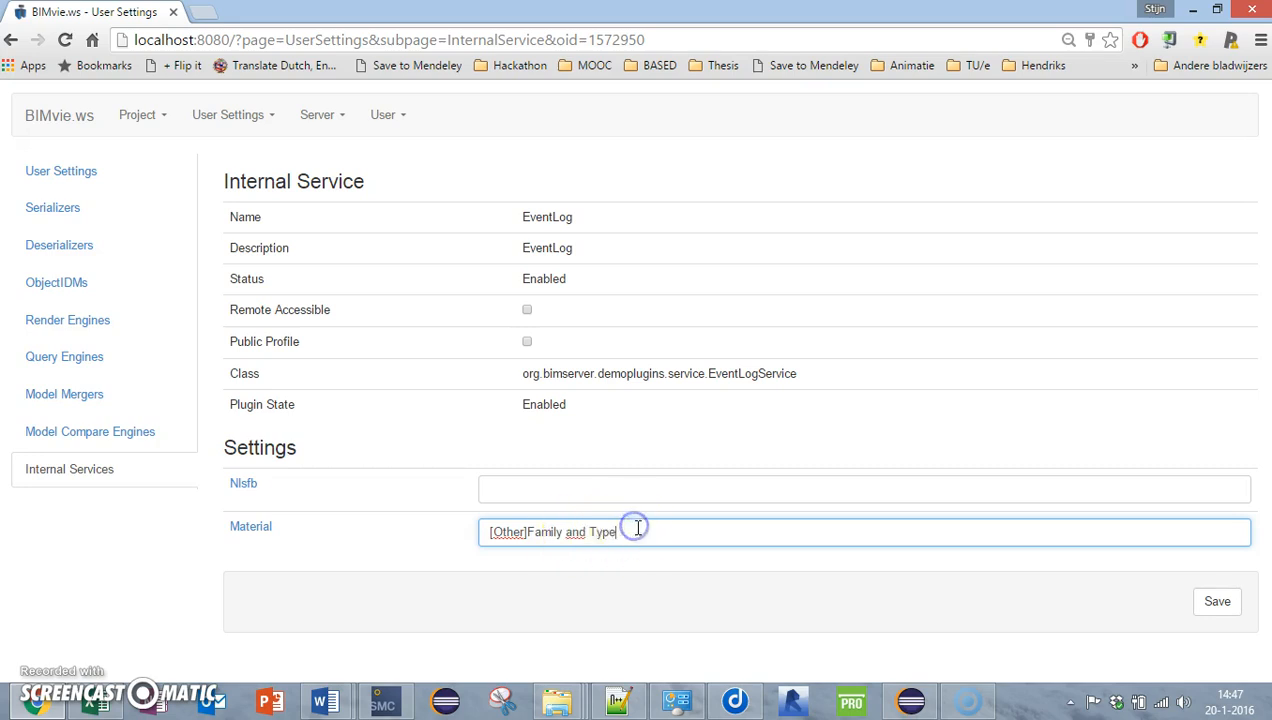
double_click(552, 532)
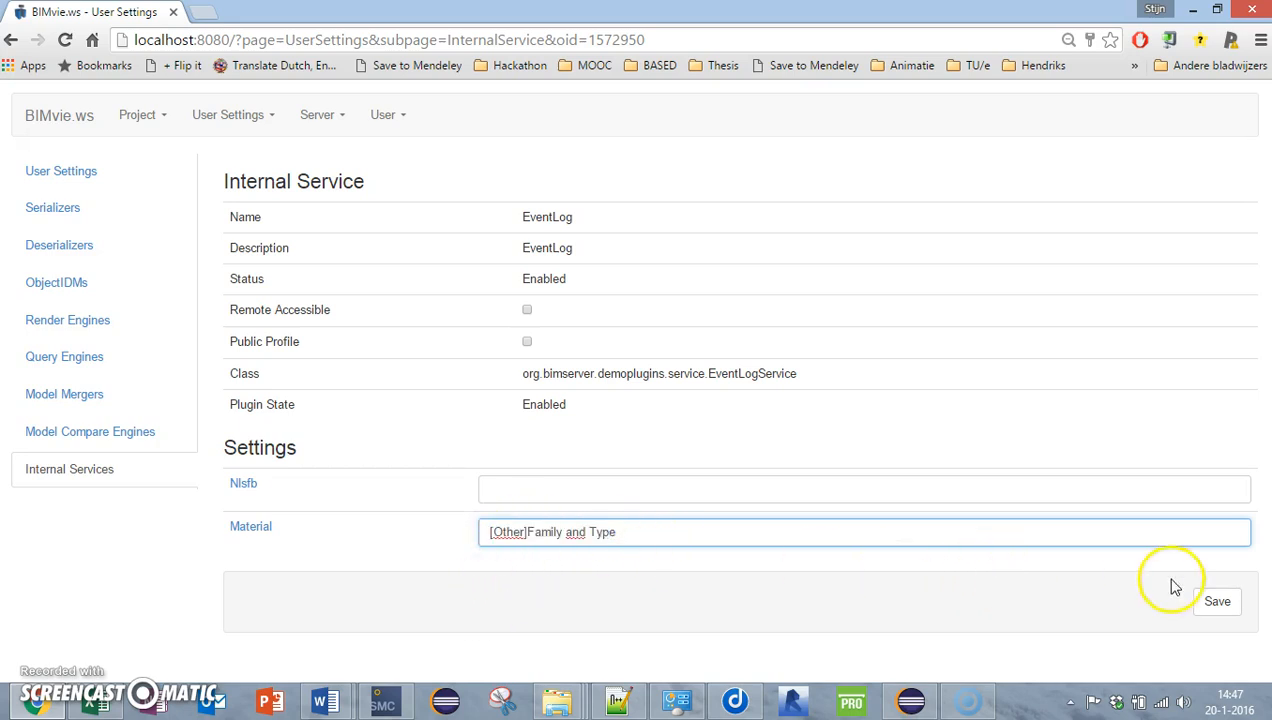
click(864, 488)
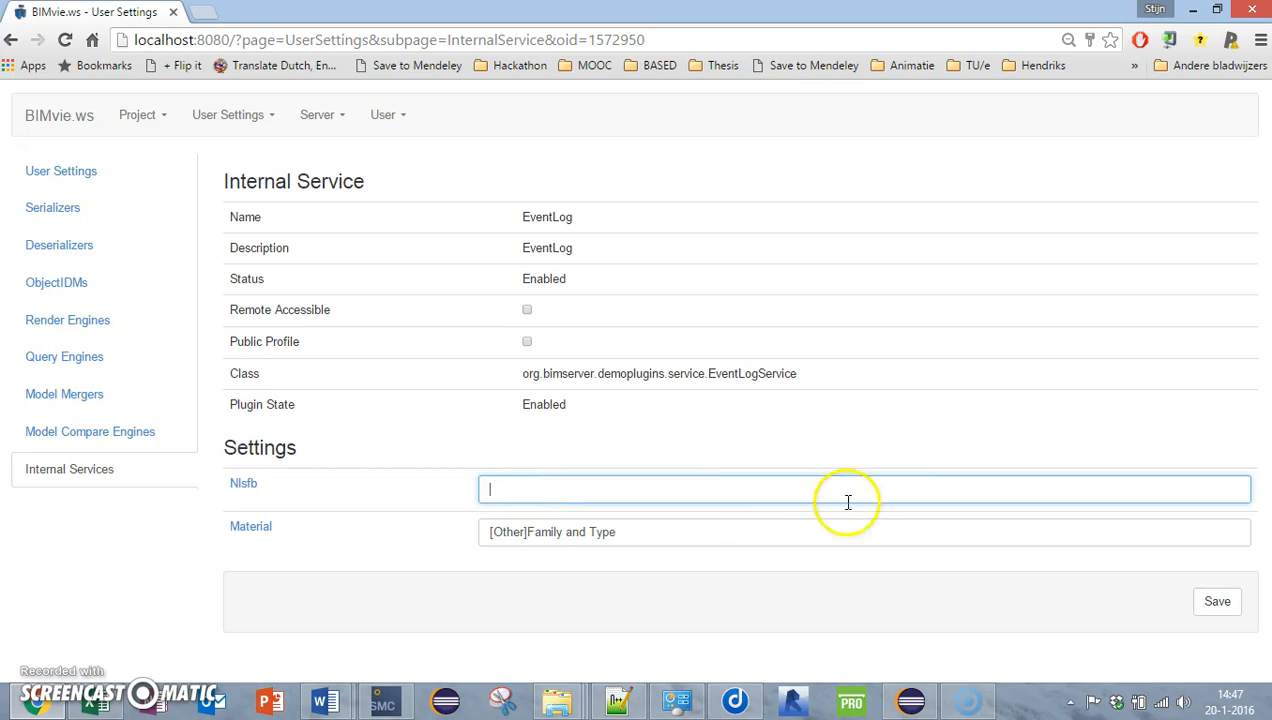
mouse_move(1216, 600)
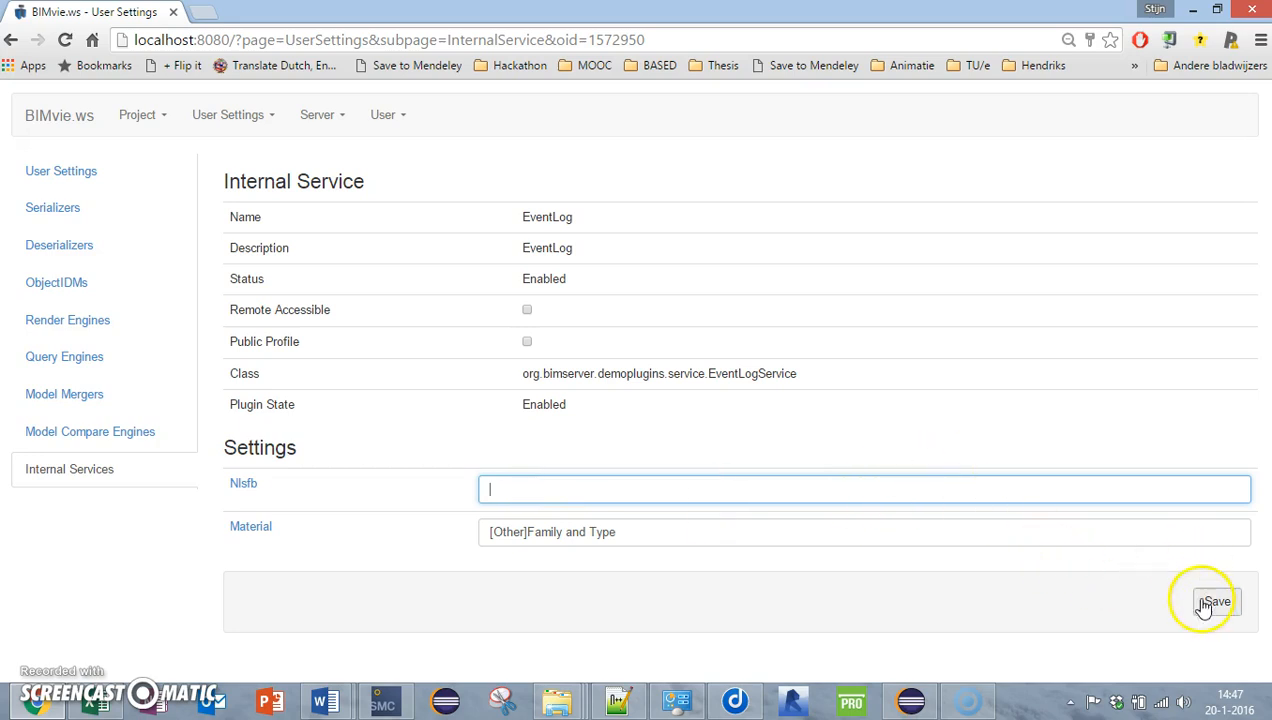
click(1216, 600)
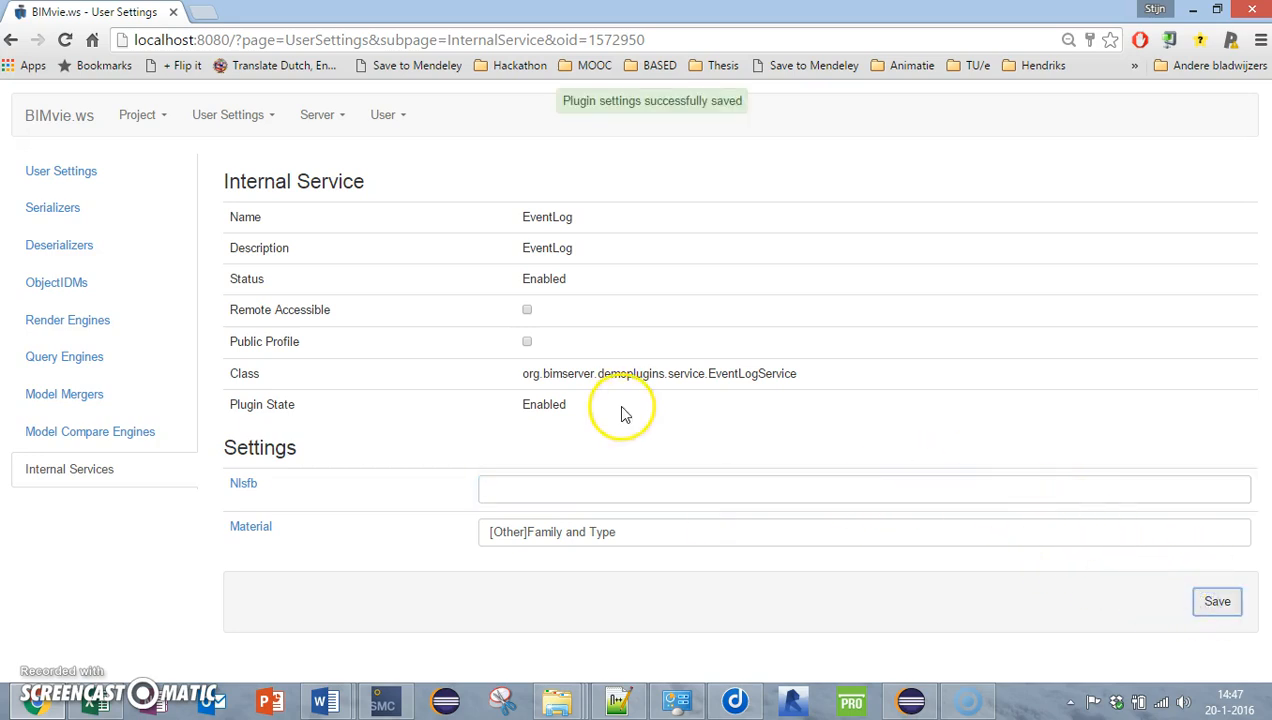
Check in Validationproject2 incl planning.ifc as a new revision of Eventlog tutorial1
click(136, 114)
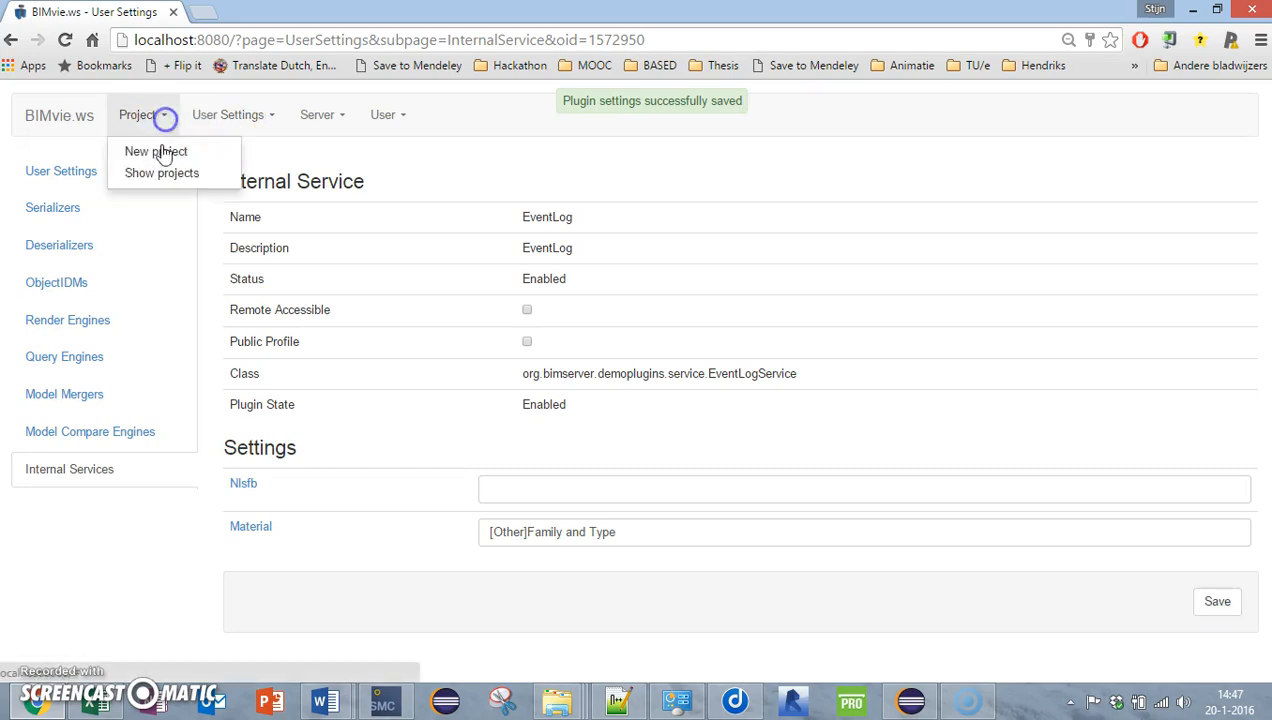
click(160, 172)
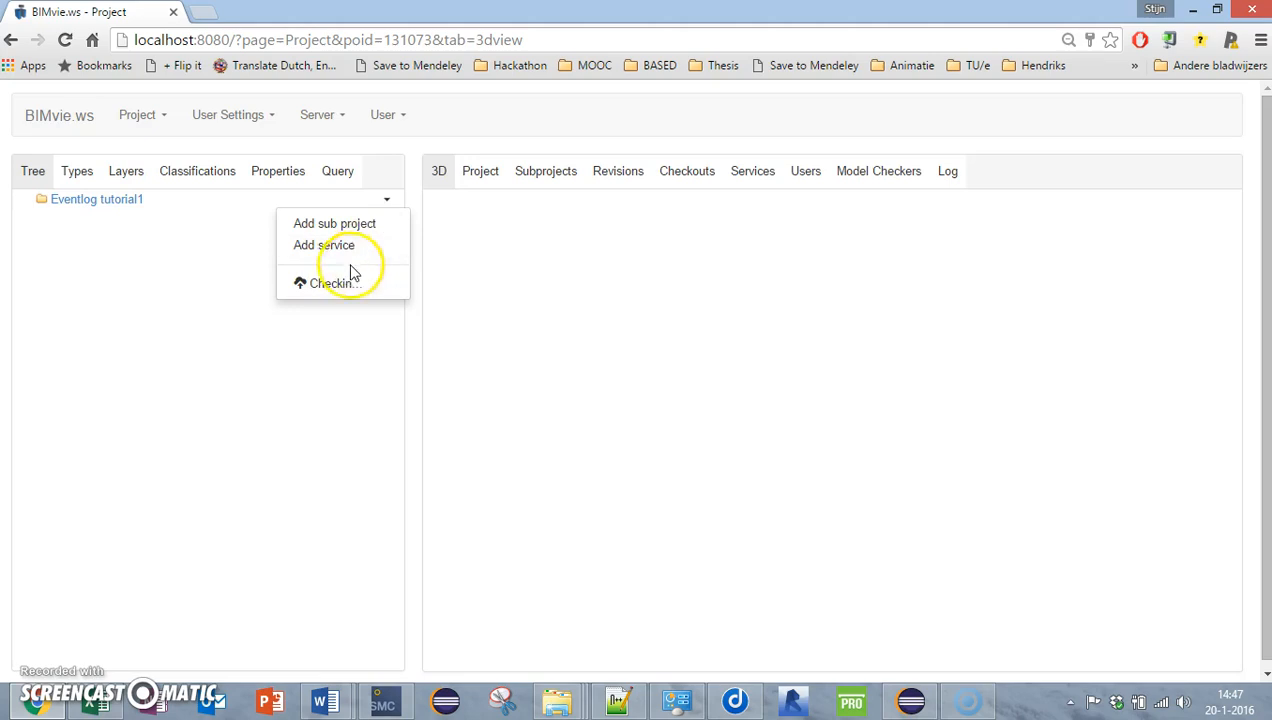
click(330, 284)
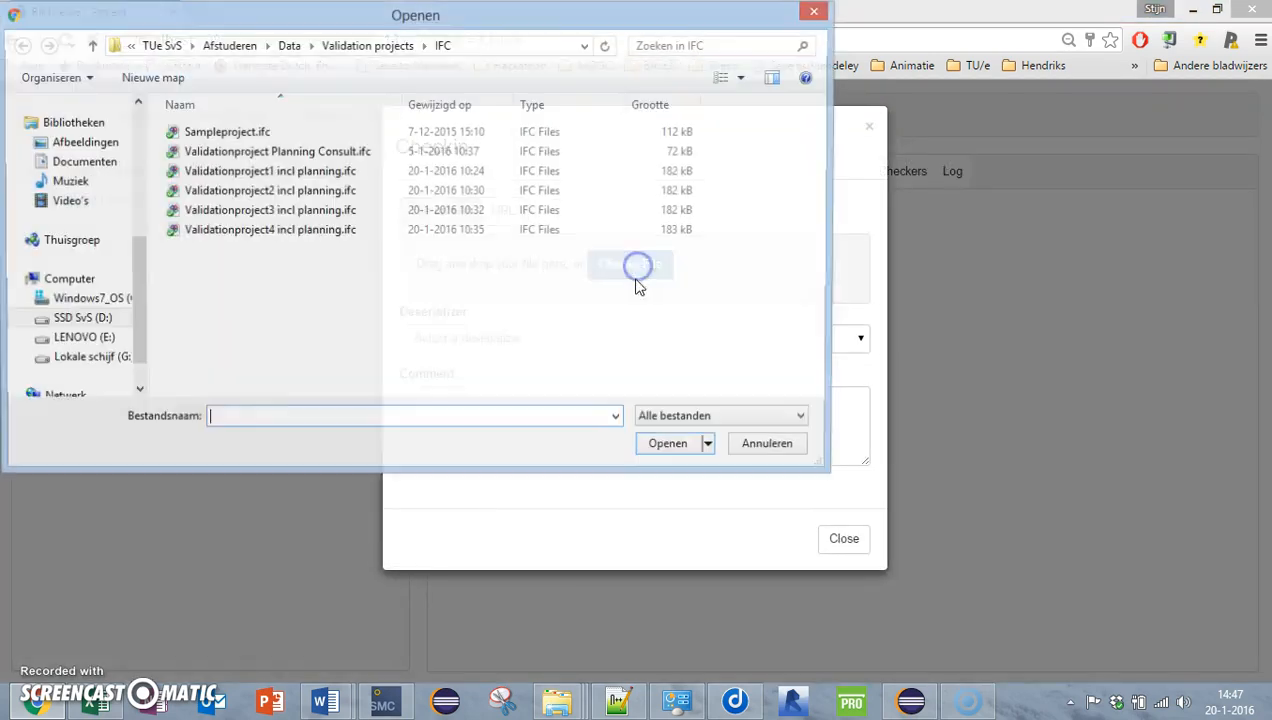
click(270, 190)
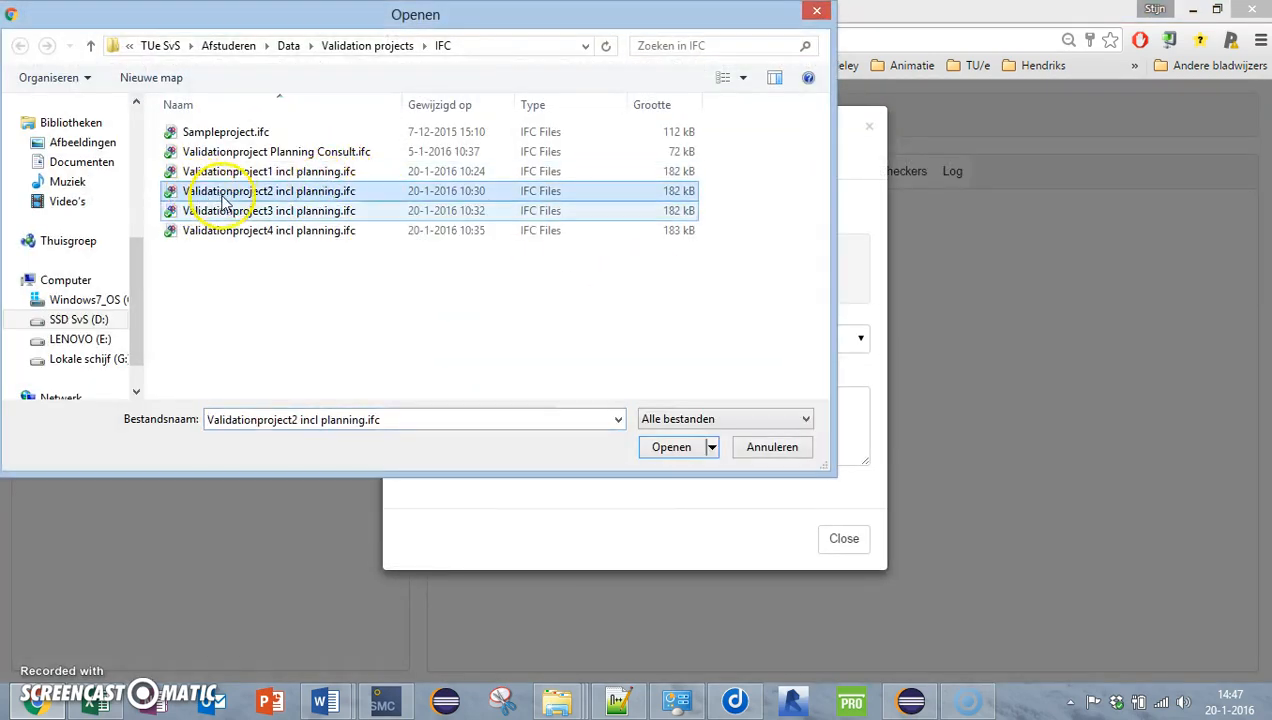
click(672, 448)
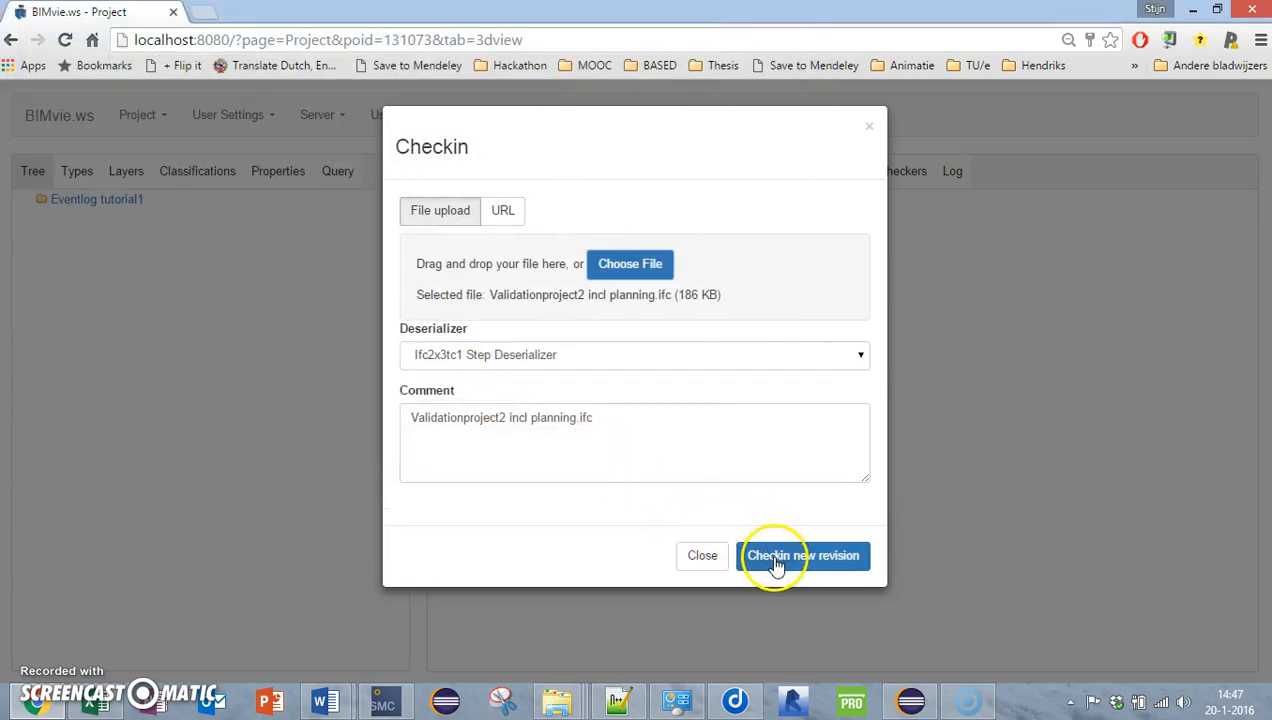
click(804, 556)
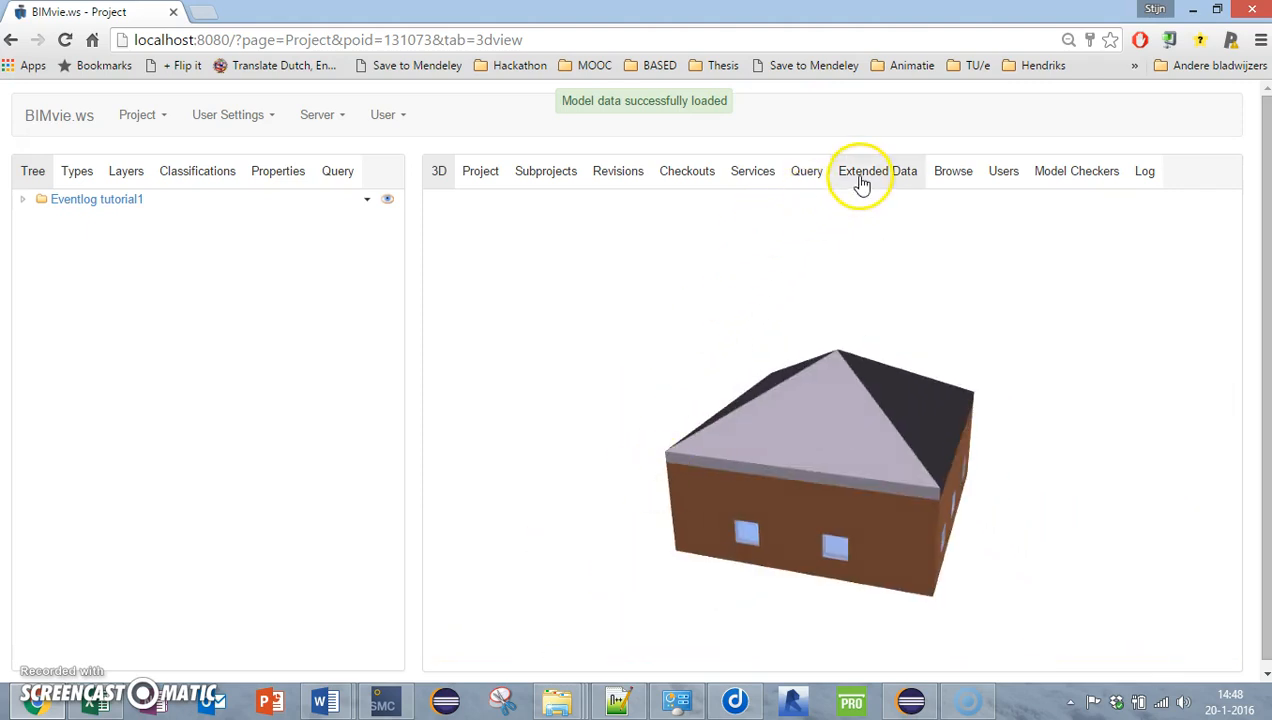
View the latest revision's extended data and choose Validationproject3 incl planning.ifc for check-in
click(876, 170)
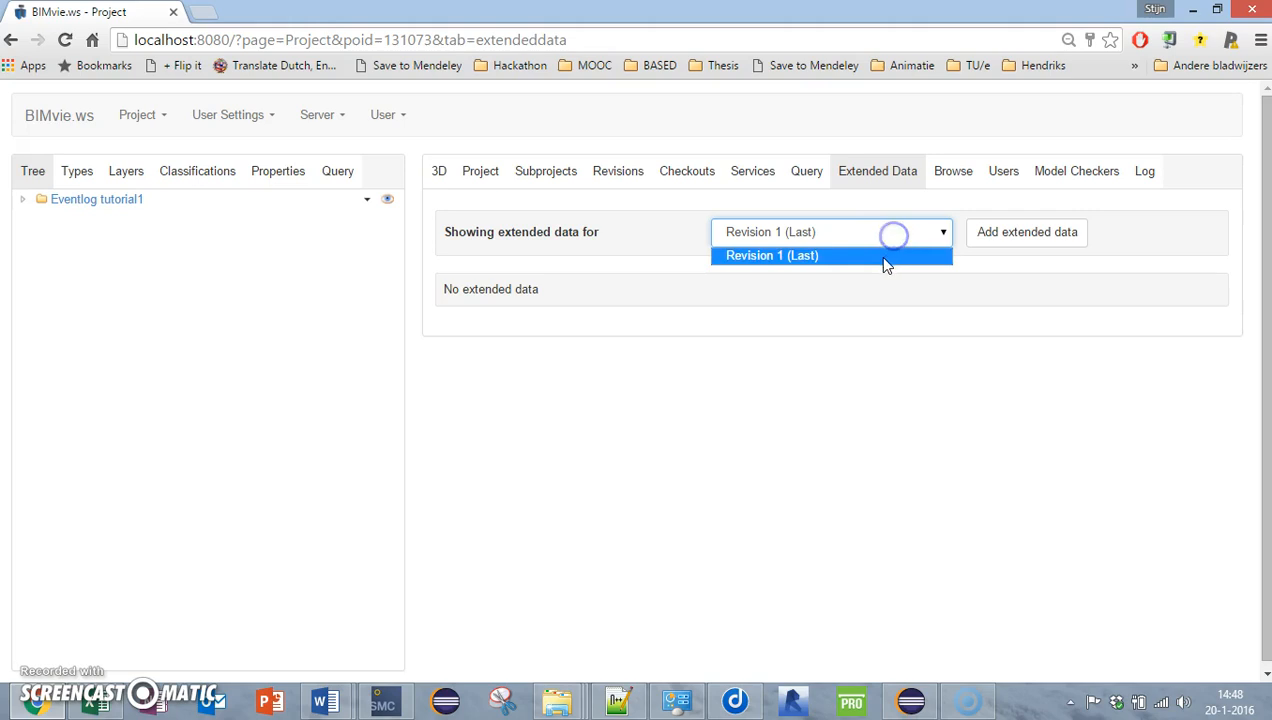
click(772, 256)
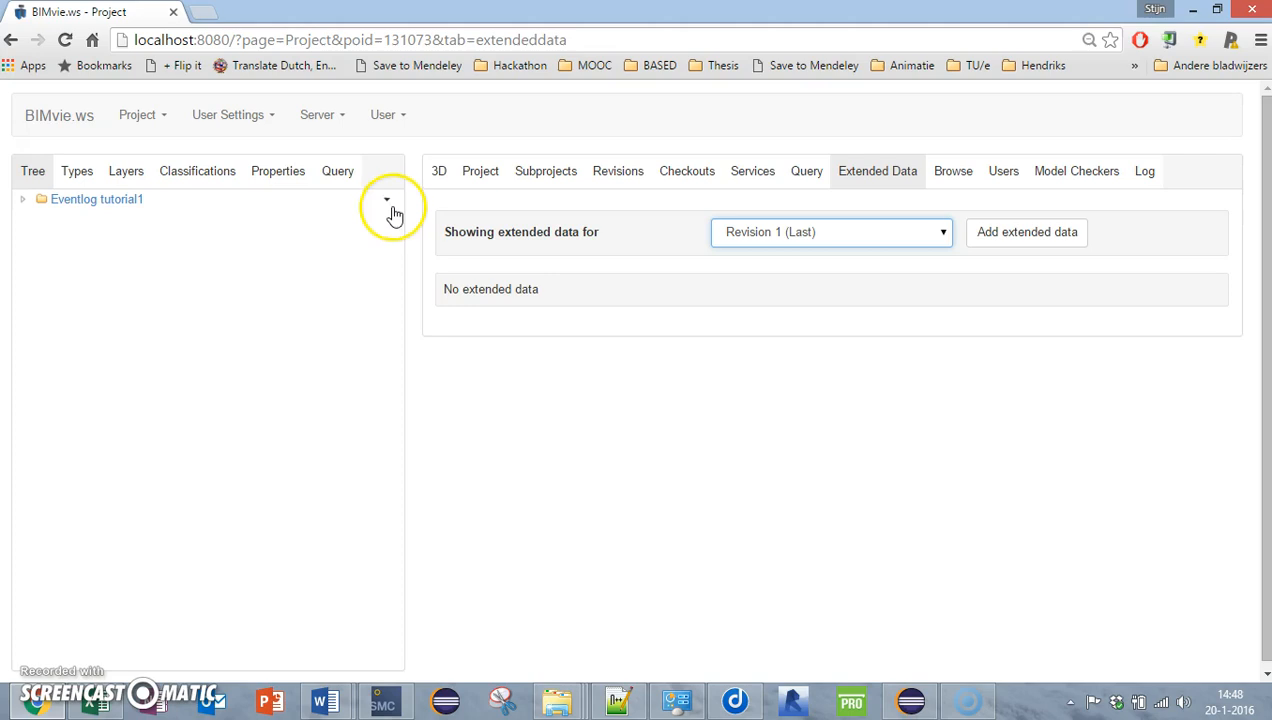
click(388, 200)
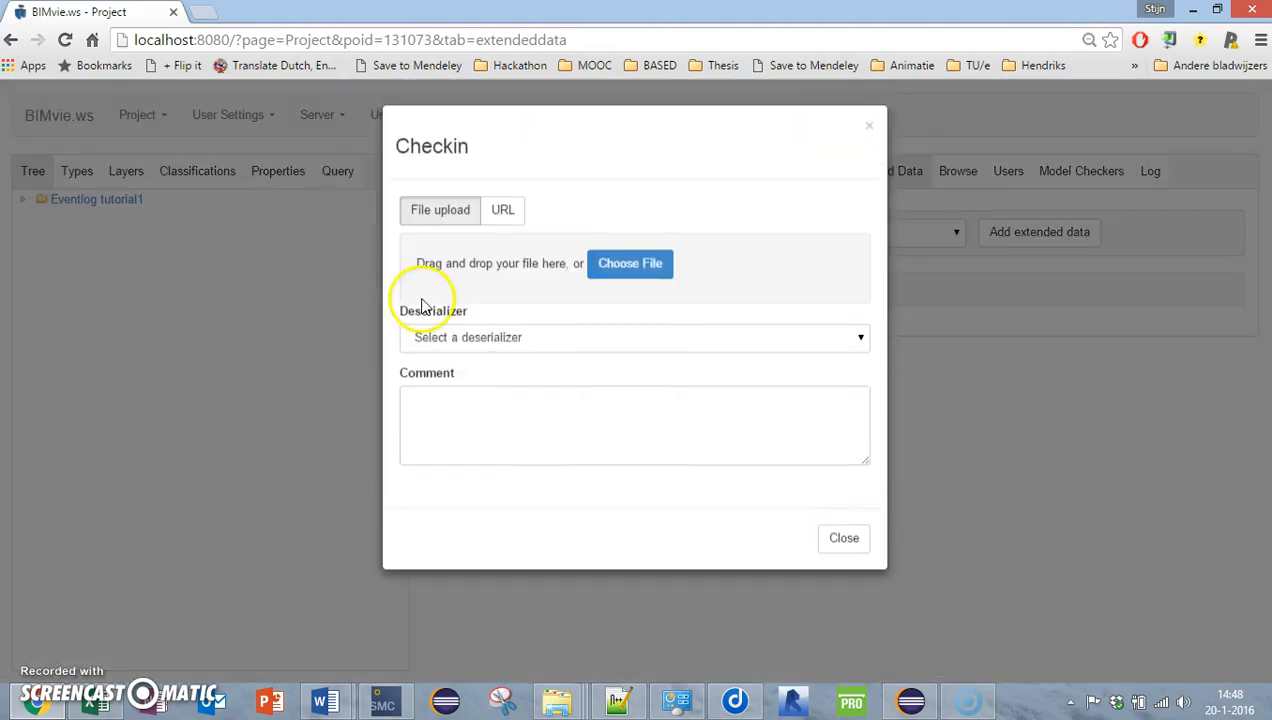
click(628, 264)
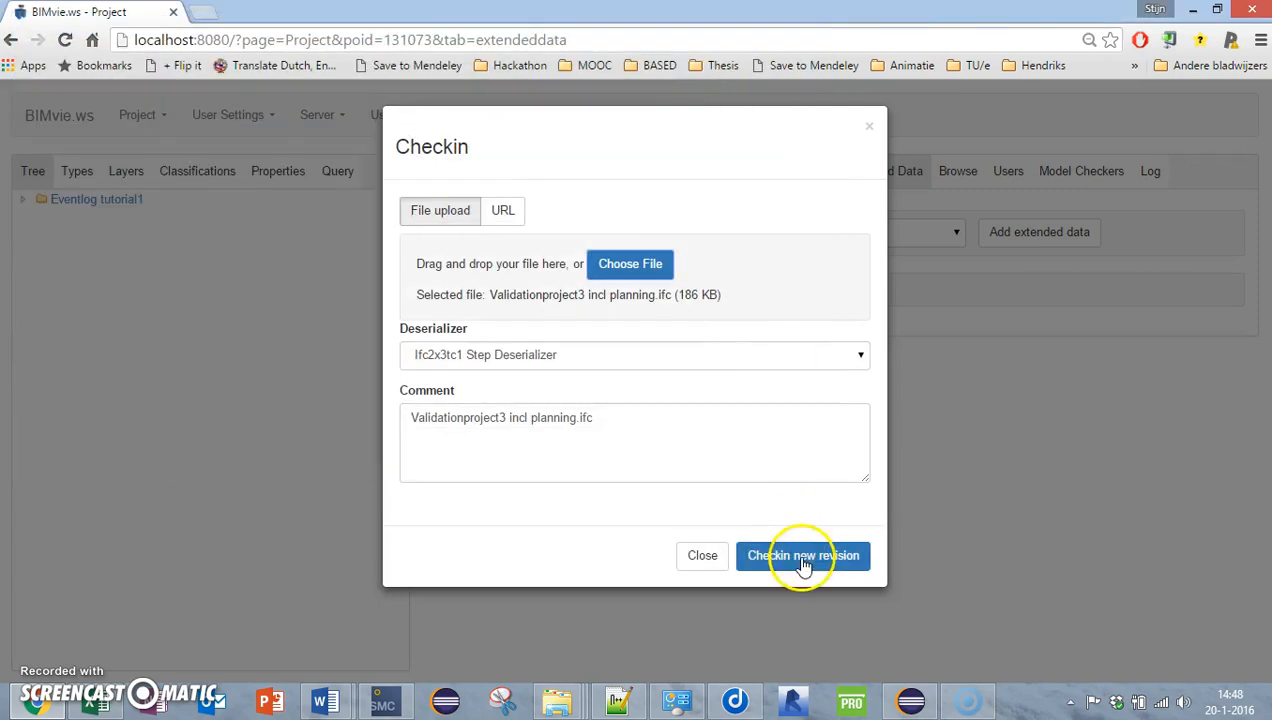
Check in Validationproject3 as Revision 2 and show its extended data with the 7.58 kB Eventlog
click(804, 556)
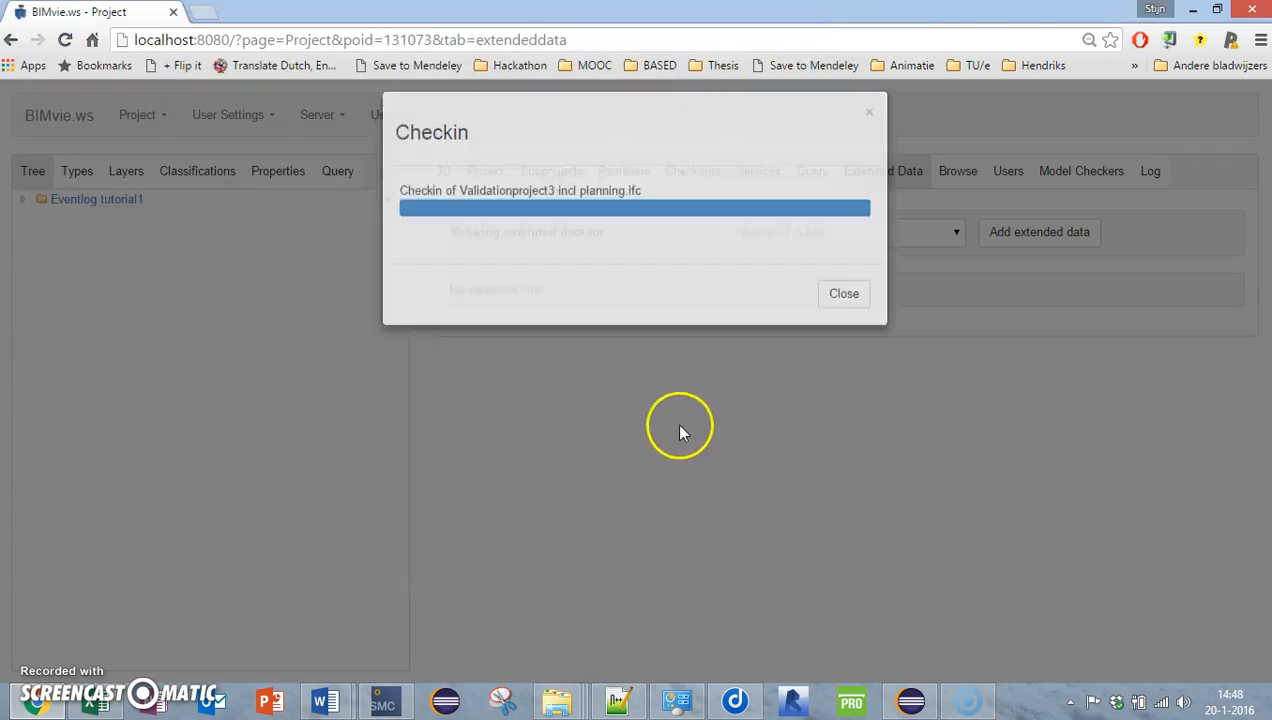
click(844, 292)
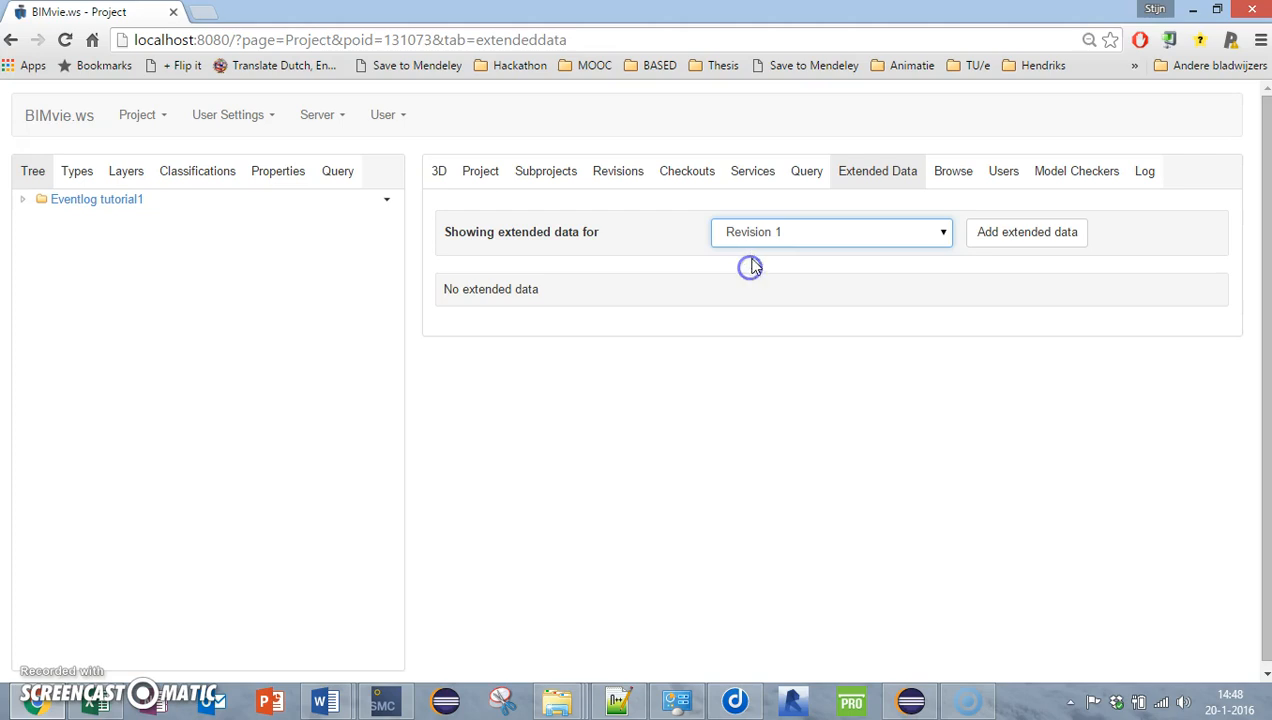
click(830, 232)
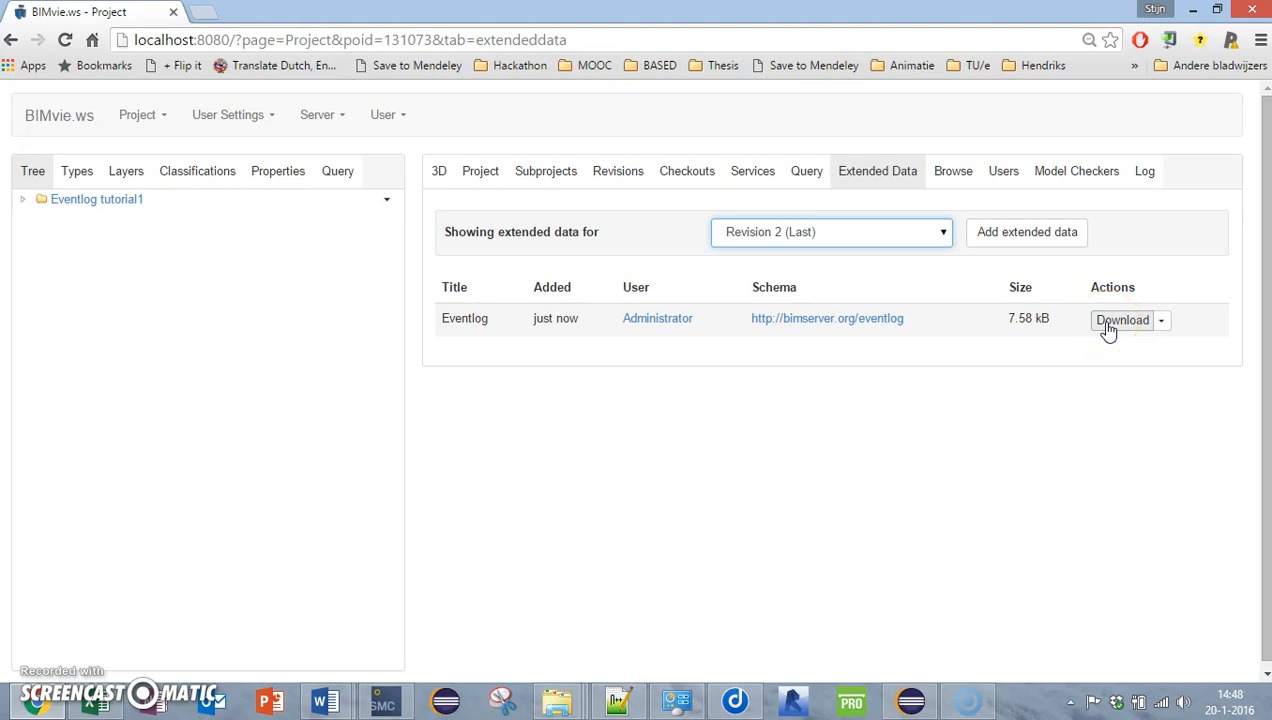
Download the Revision 2 Eventlog as eventlog.csv to the desktop and view it in Excel
click(1122, 320)
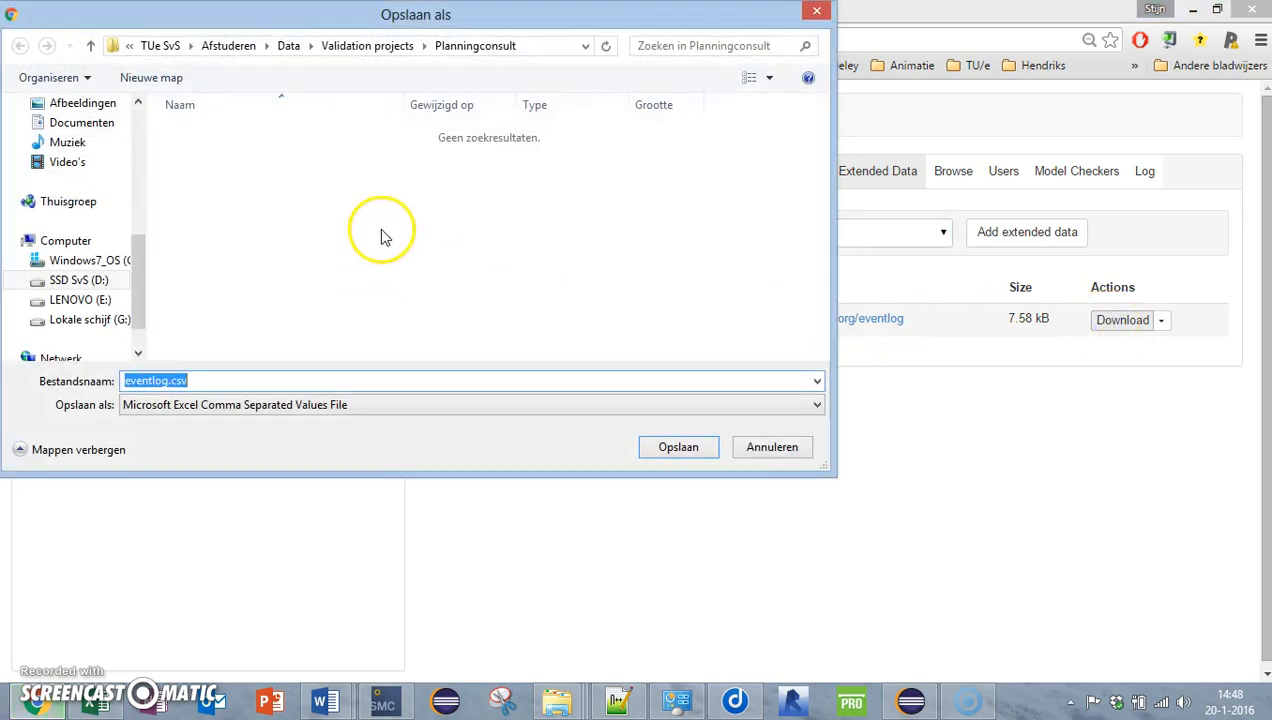
mouse_move(164, 308)
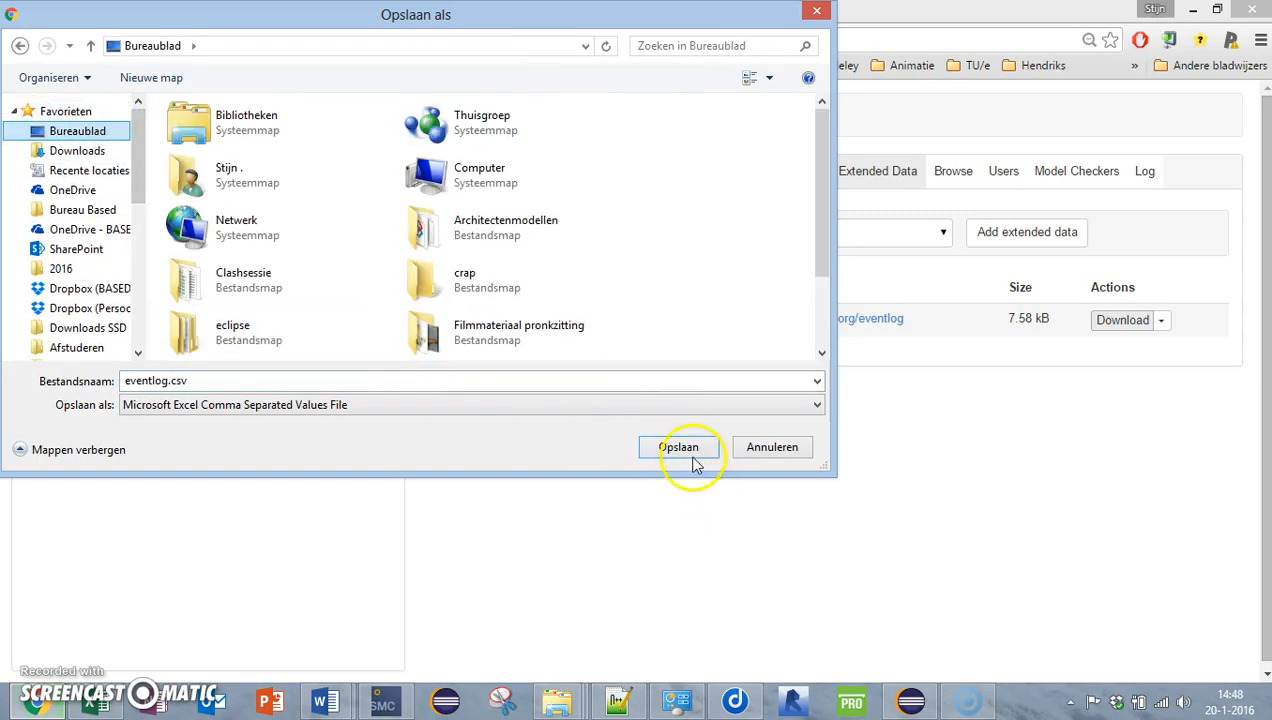
click(680, 448)
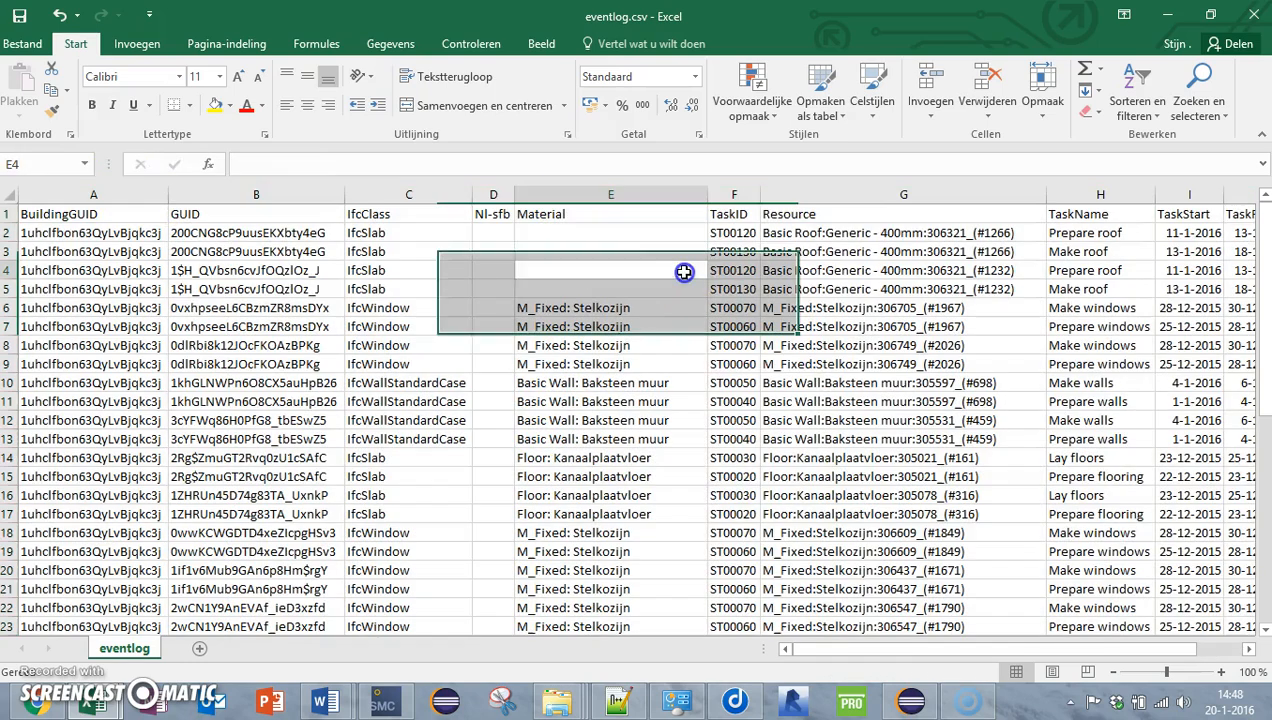
Inspect Material column values in eventlog.csv, then show the Combined event log validation workbook
click(610, 344)
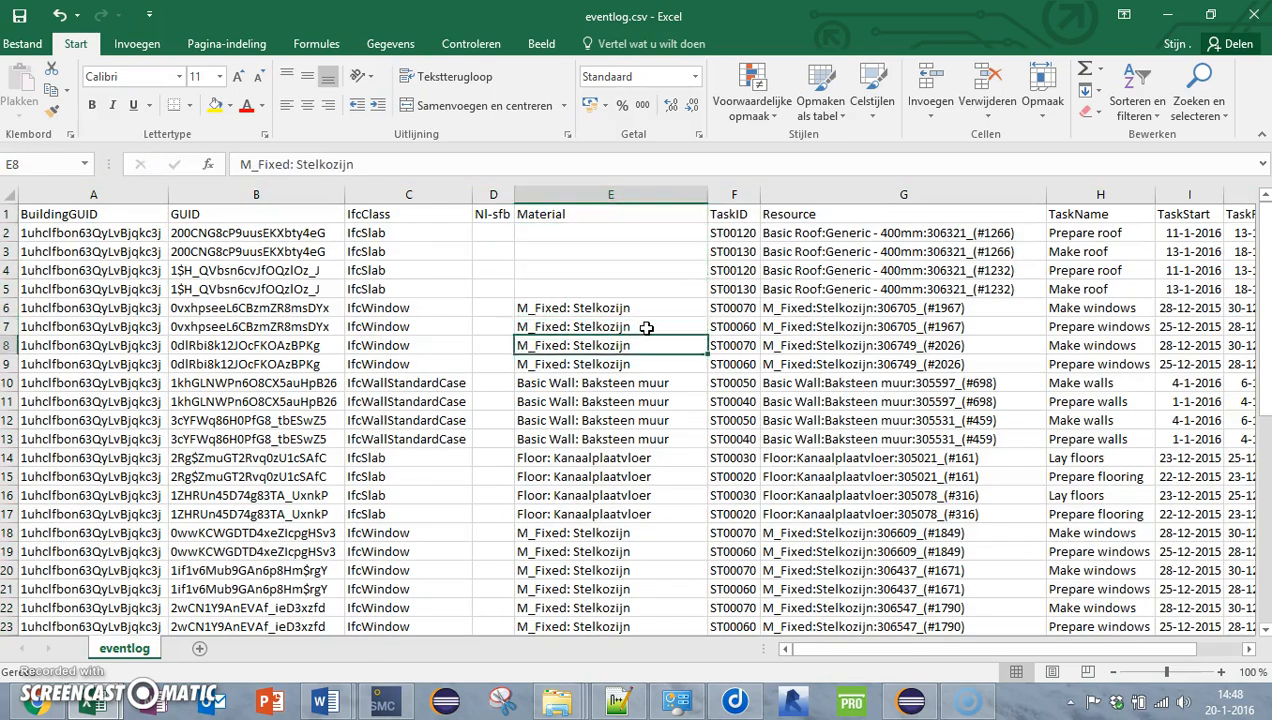
scroll(down, 3)
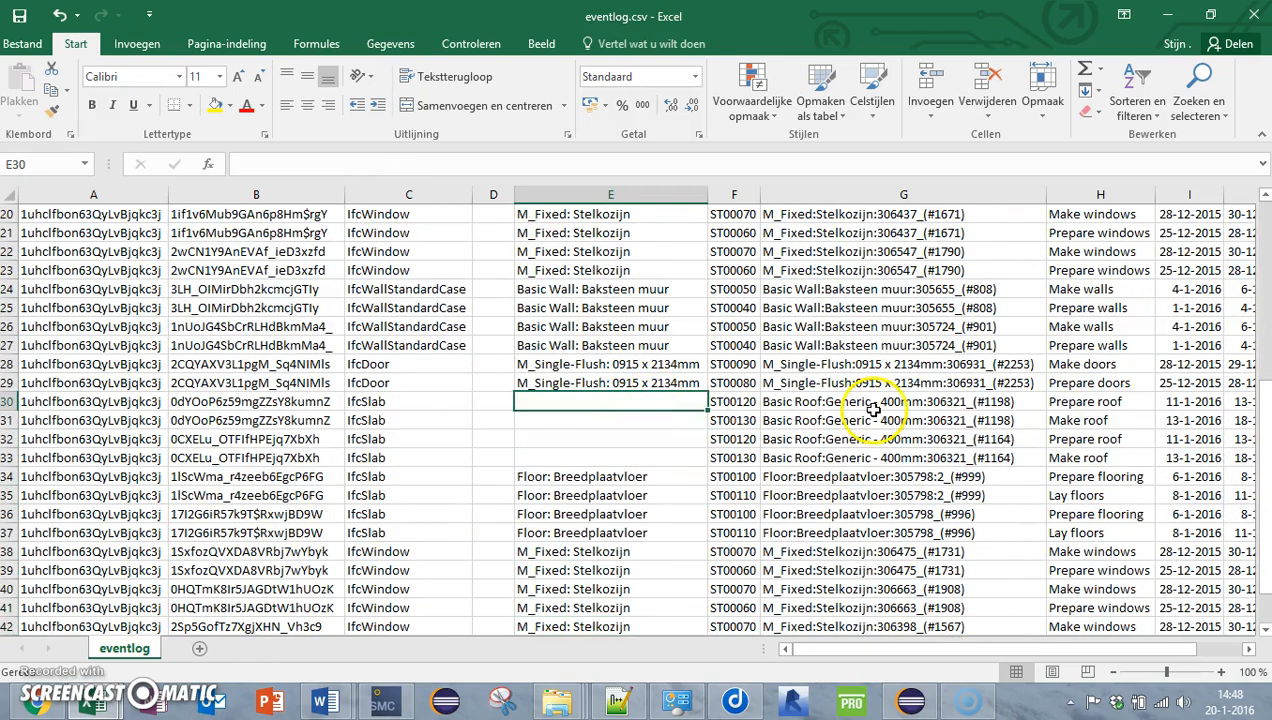
click(612, 476)
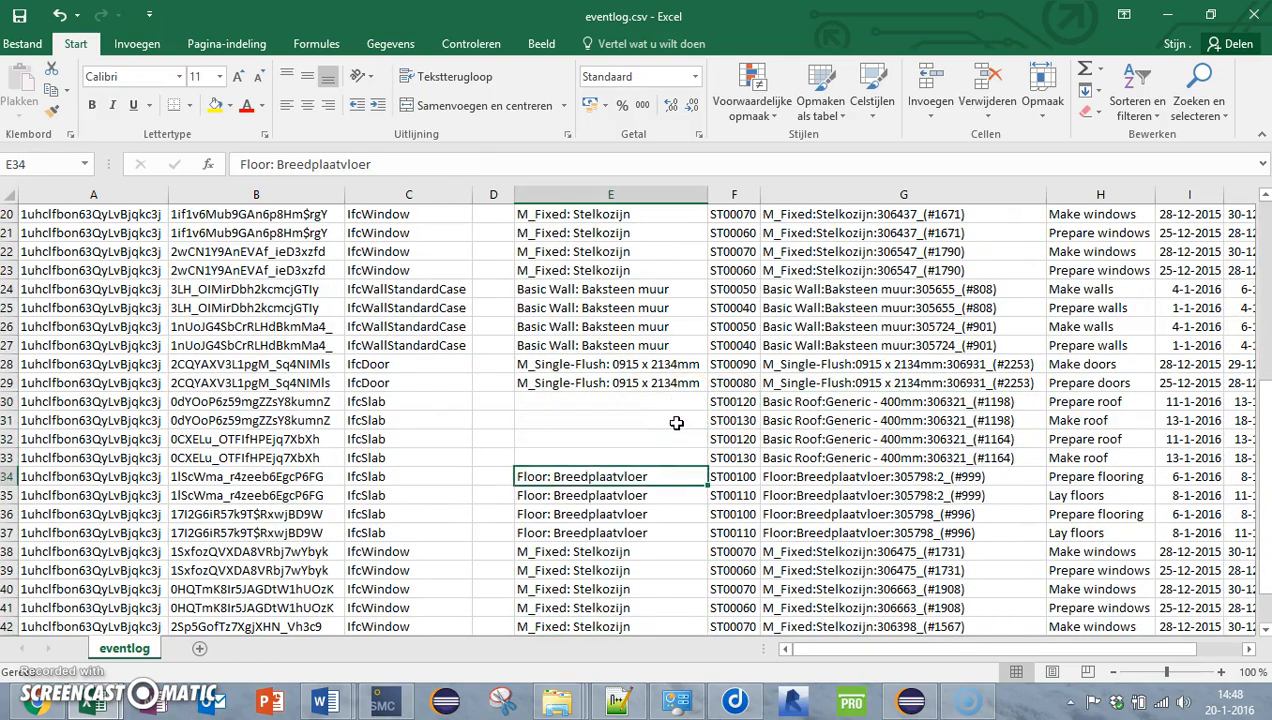
scroll(down, 3)
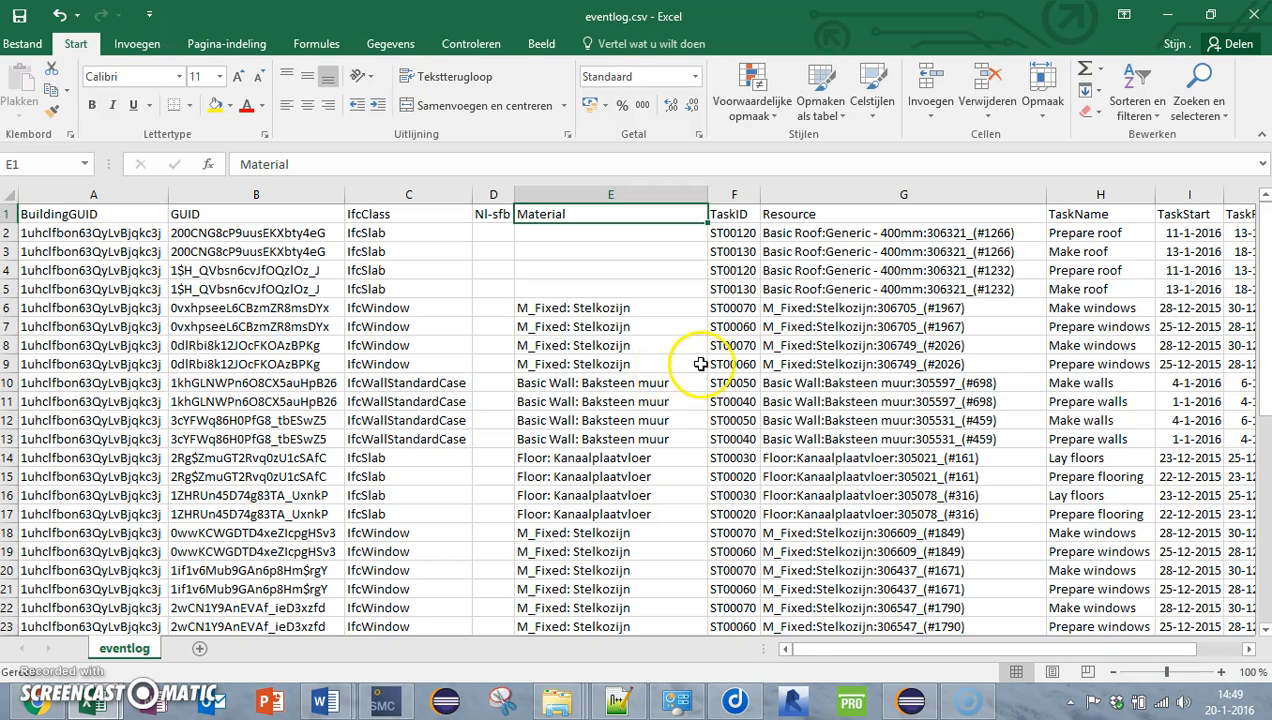
click(904, 438)
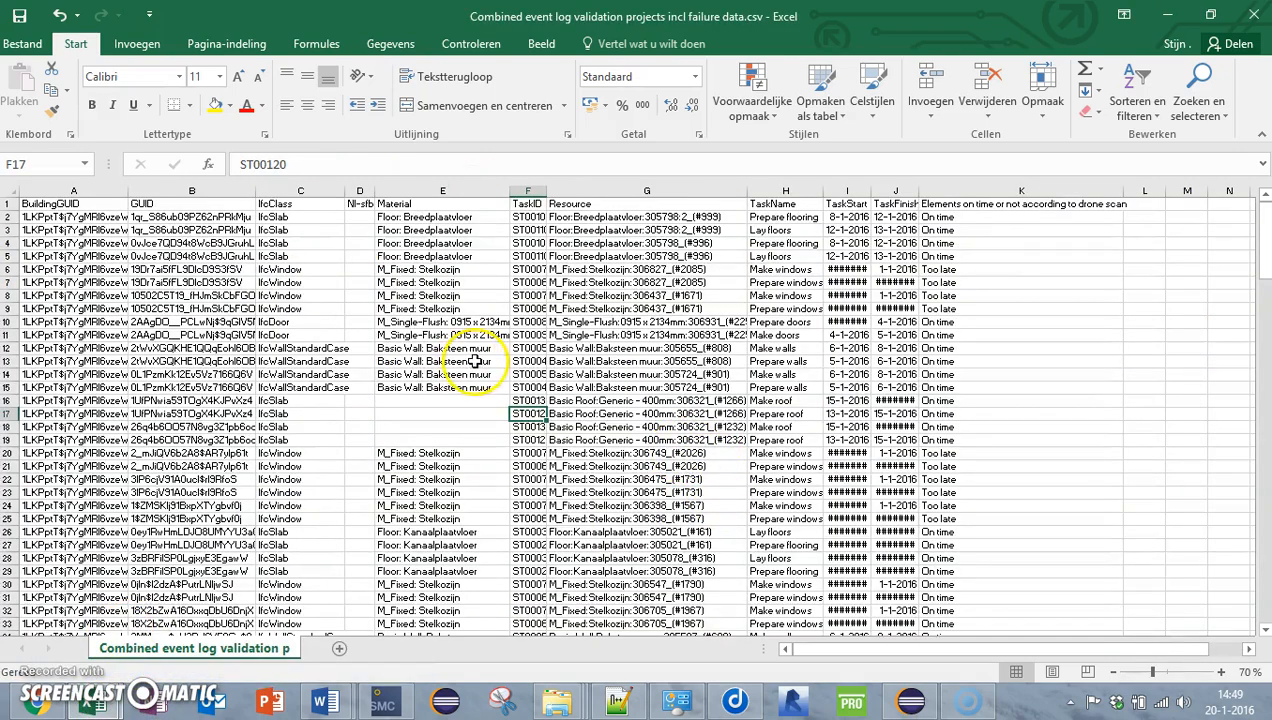
click(192, 230)
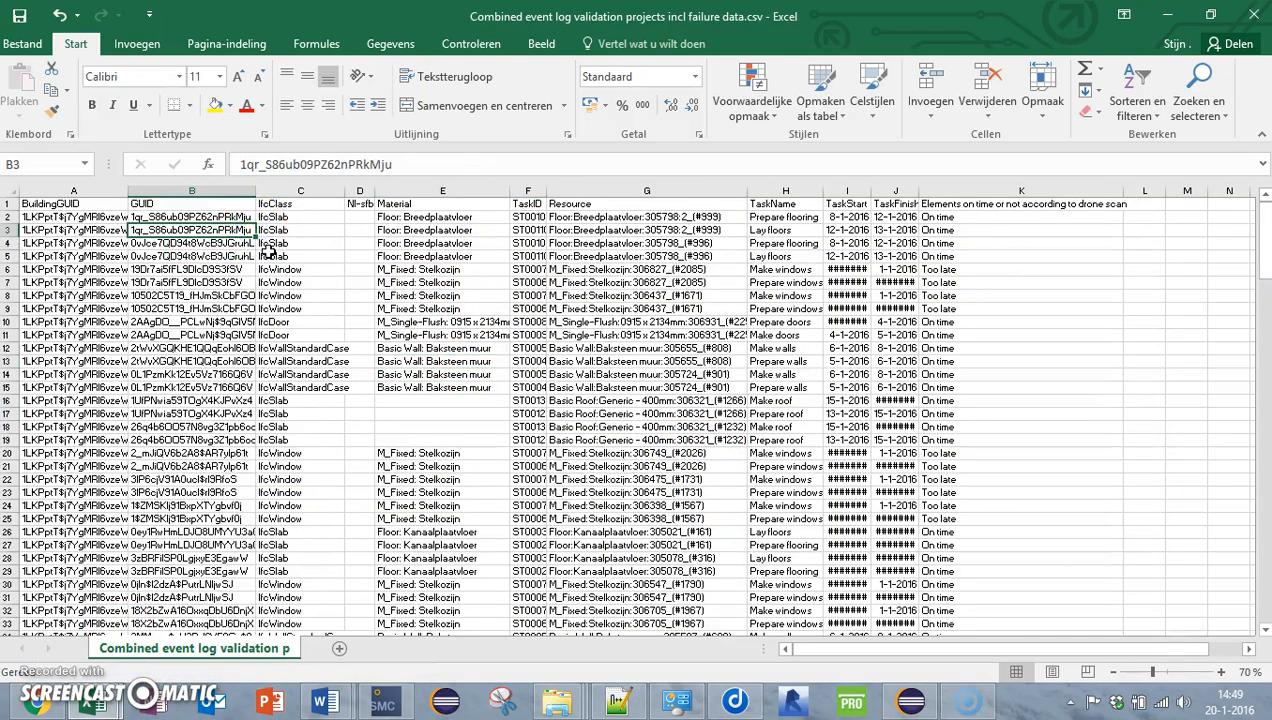
scroll(down, 3)
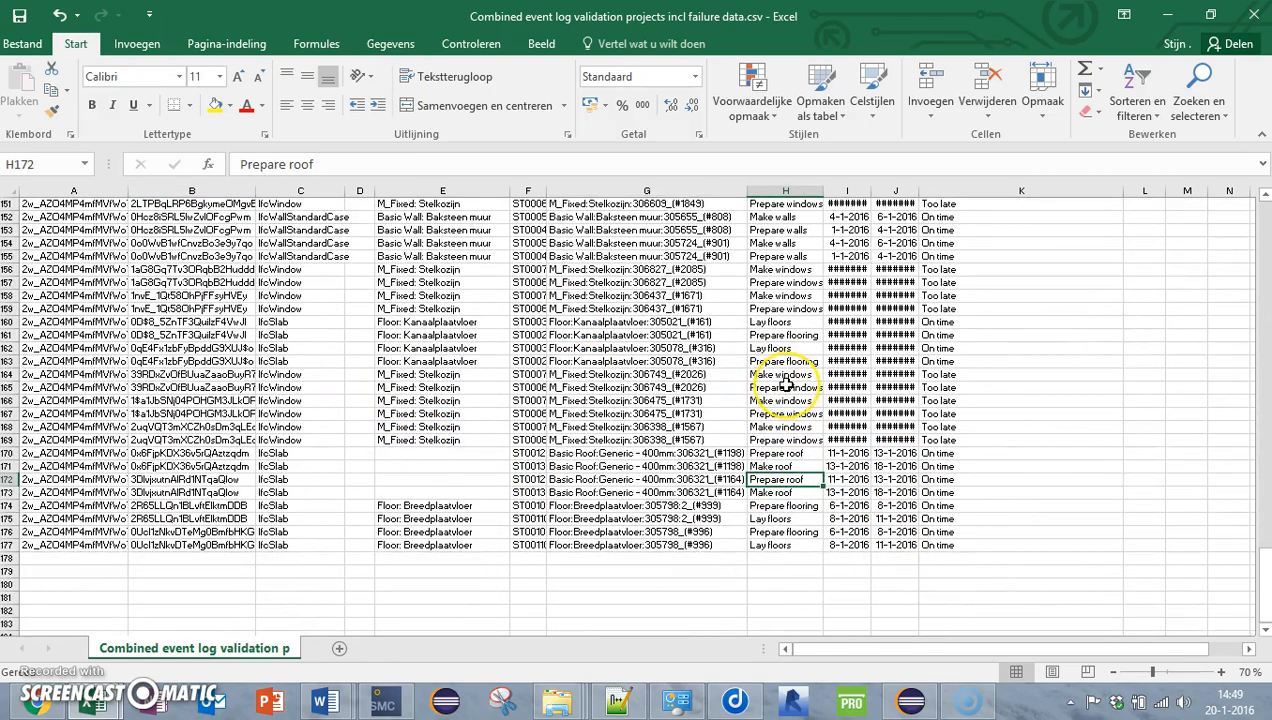
click(1020, 572)
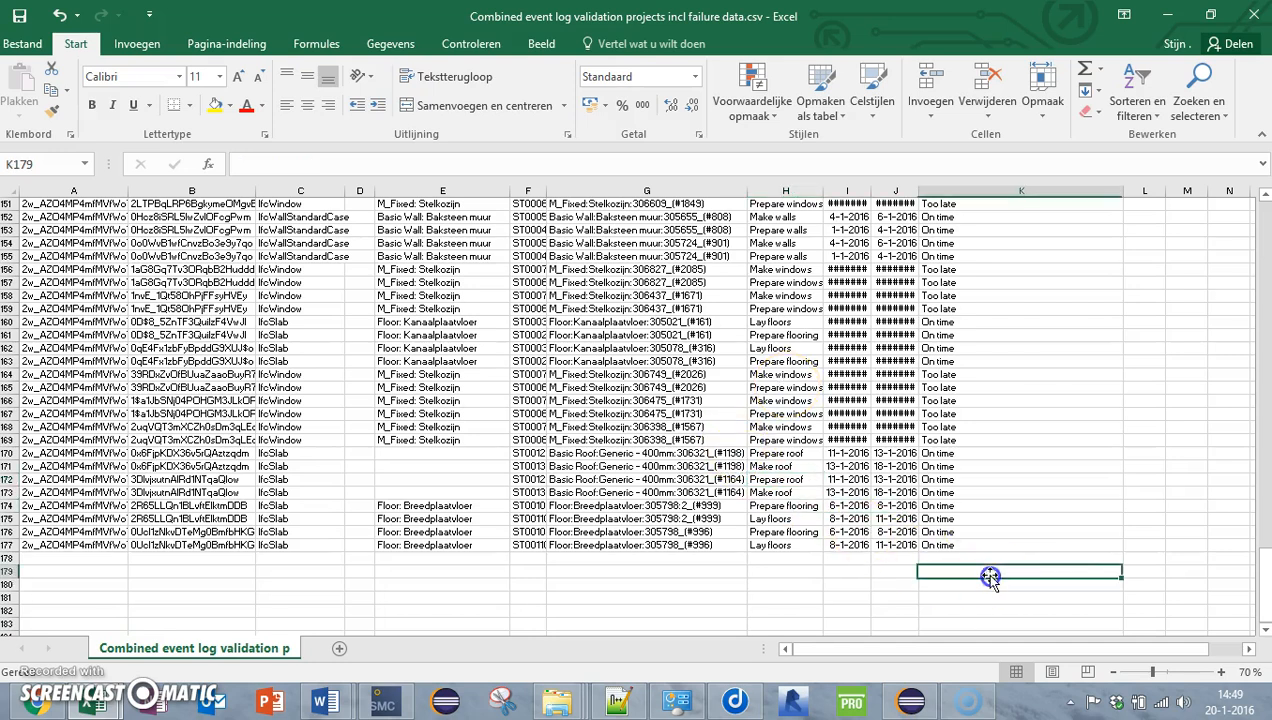
click(1020, 544)
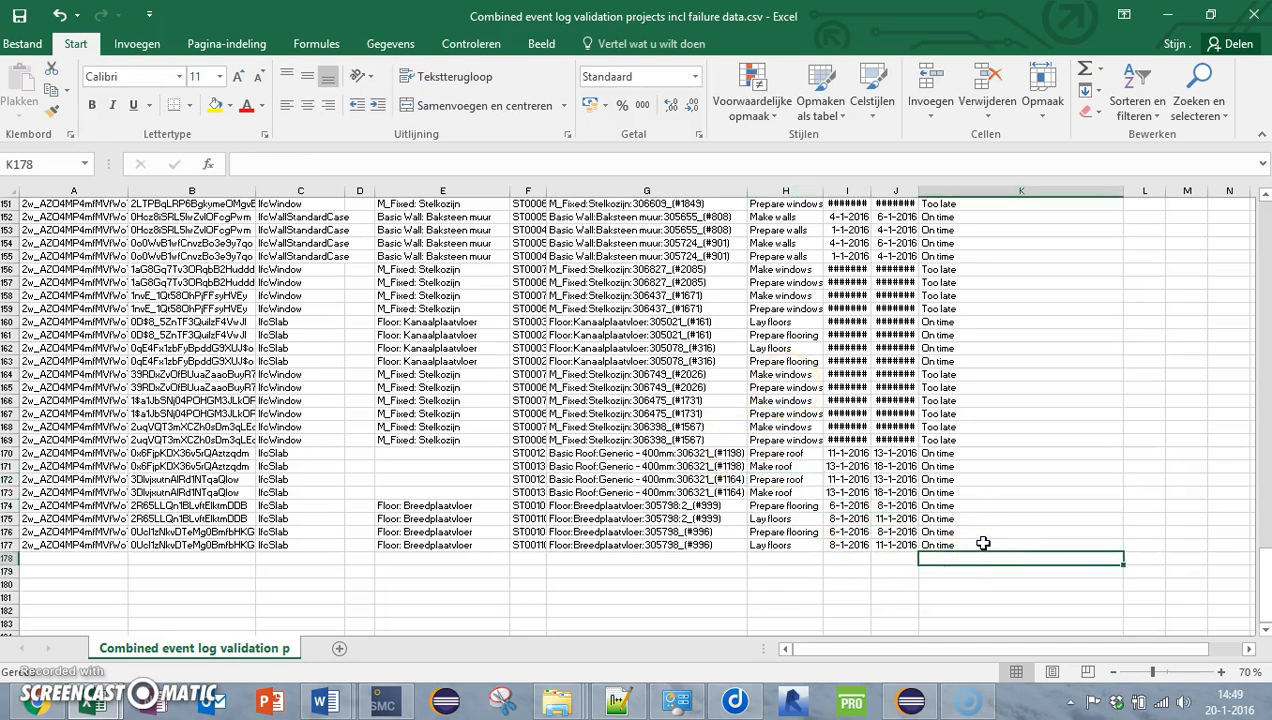
click(1020, 544)
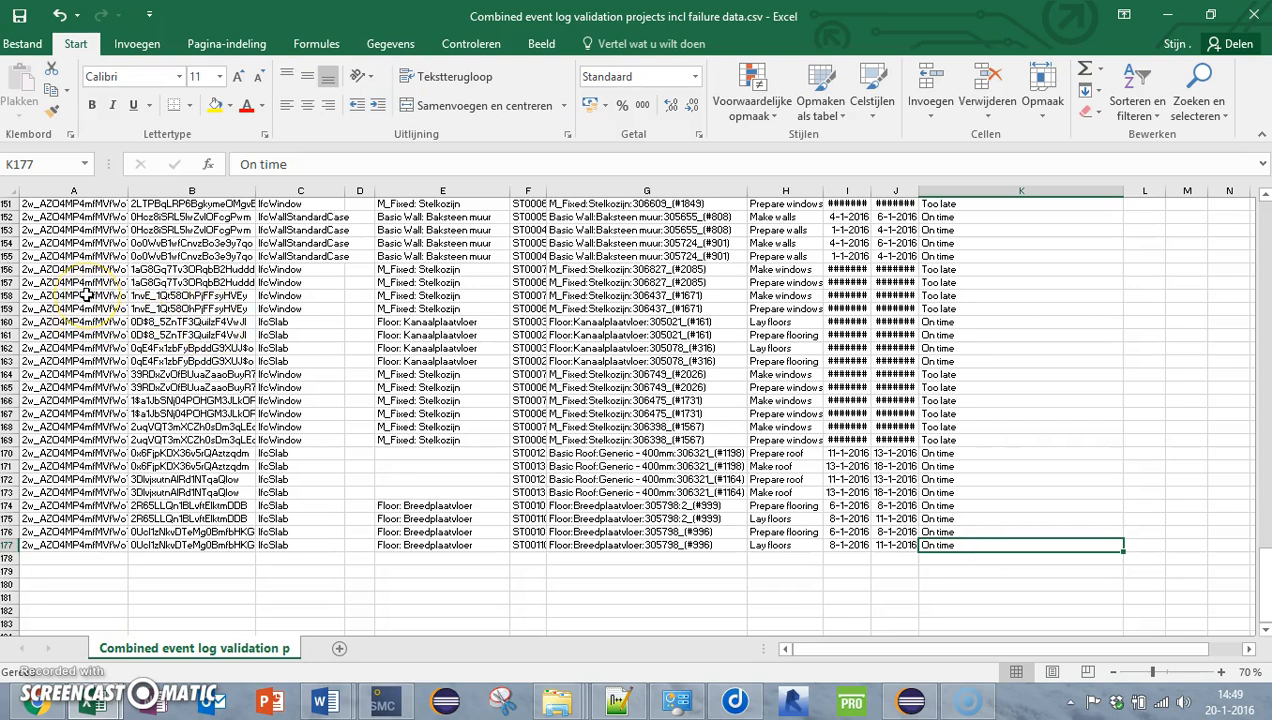
click(300, 492)
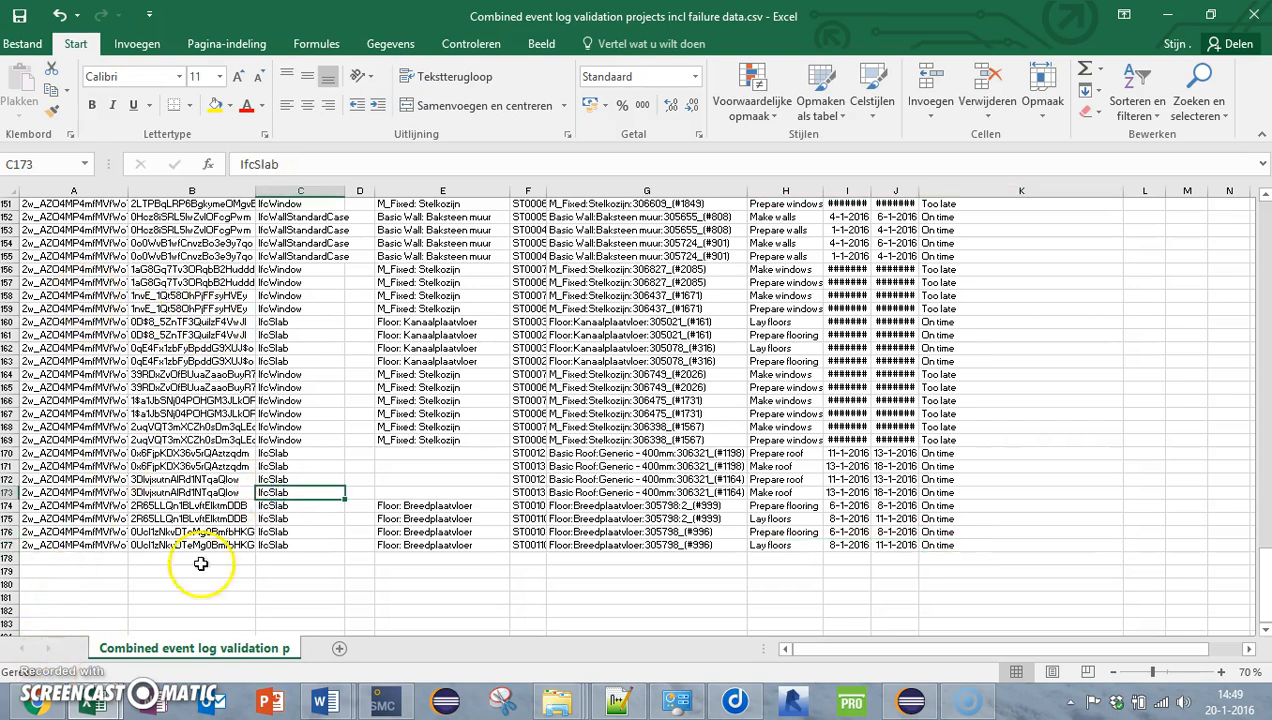